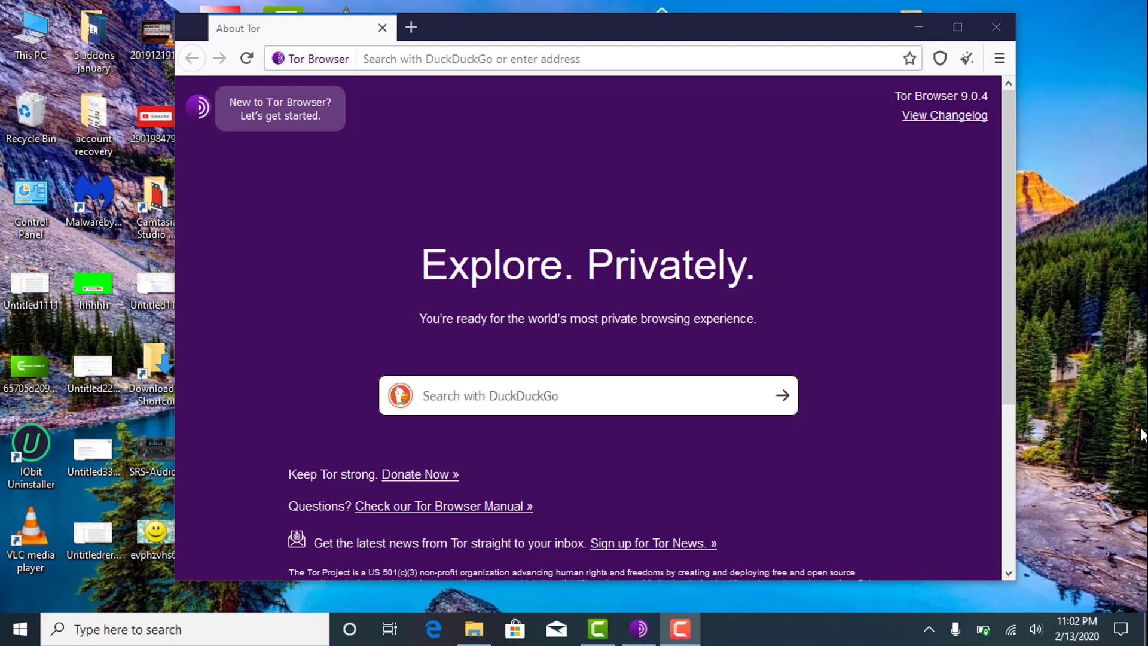
mouse_move(471, 168)
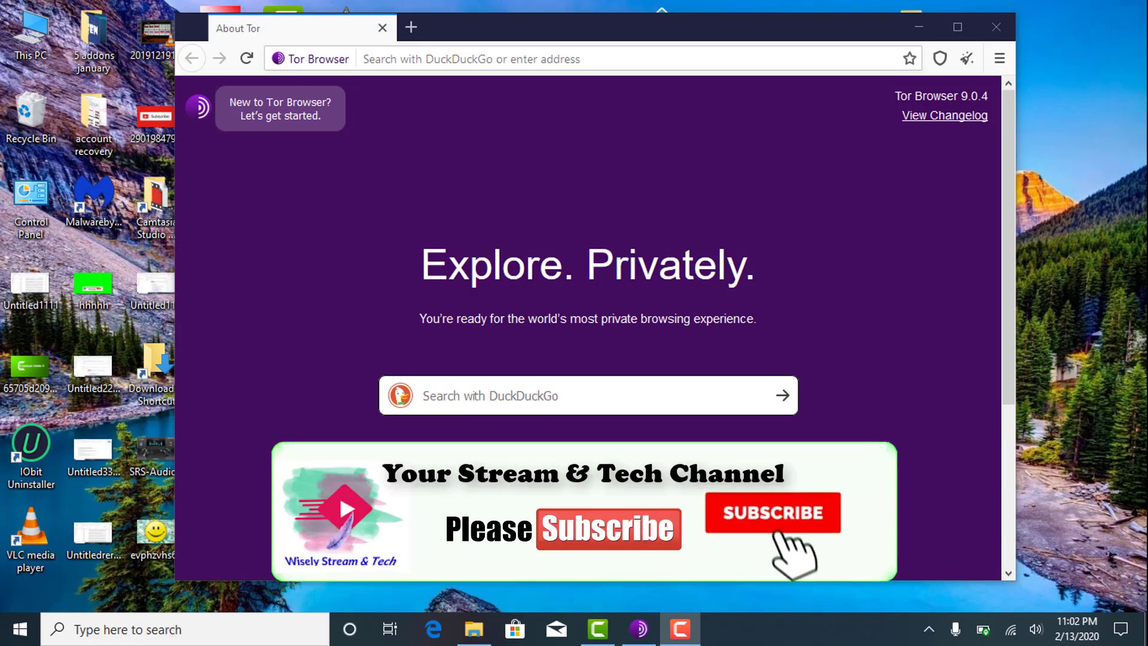
Step: Search Google for 'TOR browser' from the Chrome address bar
left_click(771, 512)
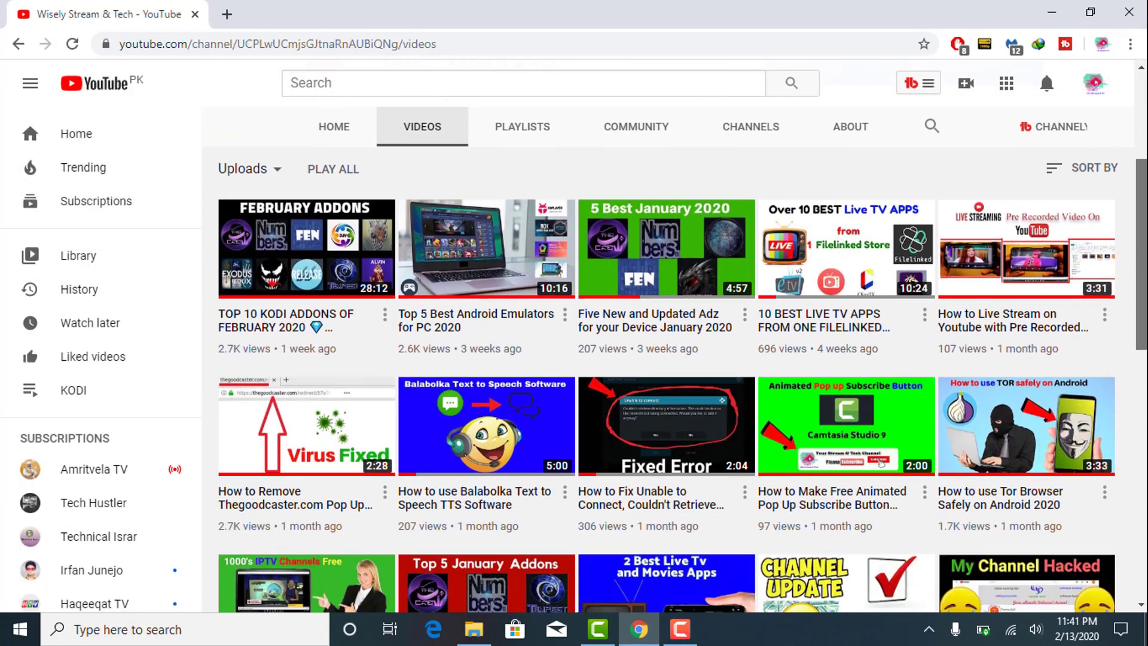
scroll("down", 3)
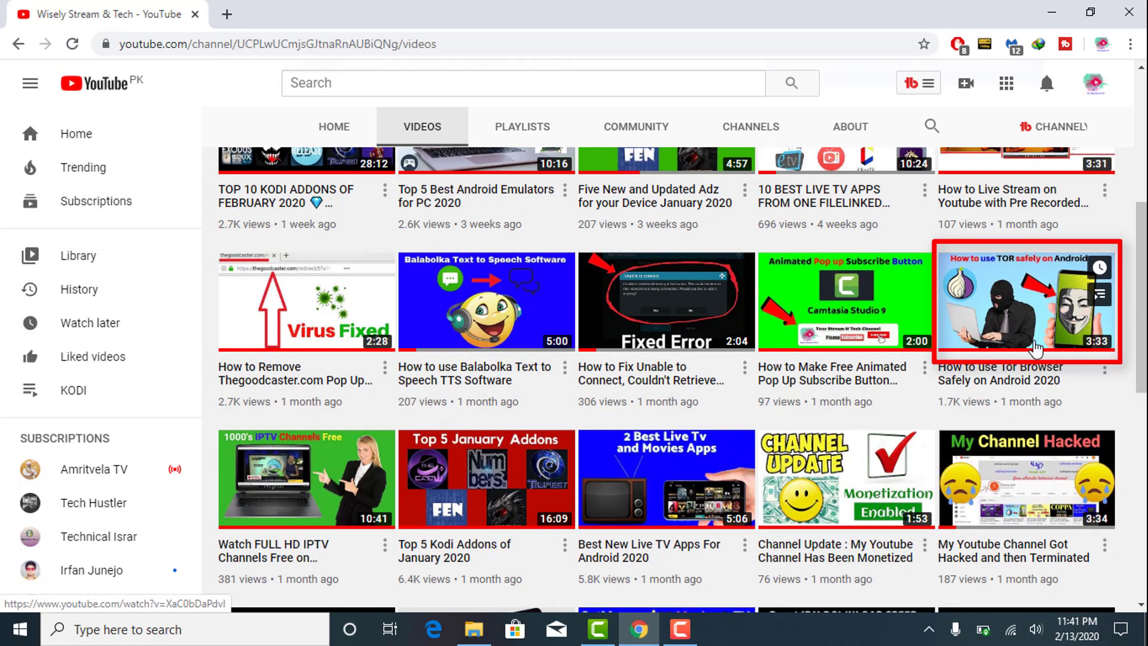
mouse_move(1025, 373)
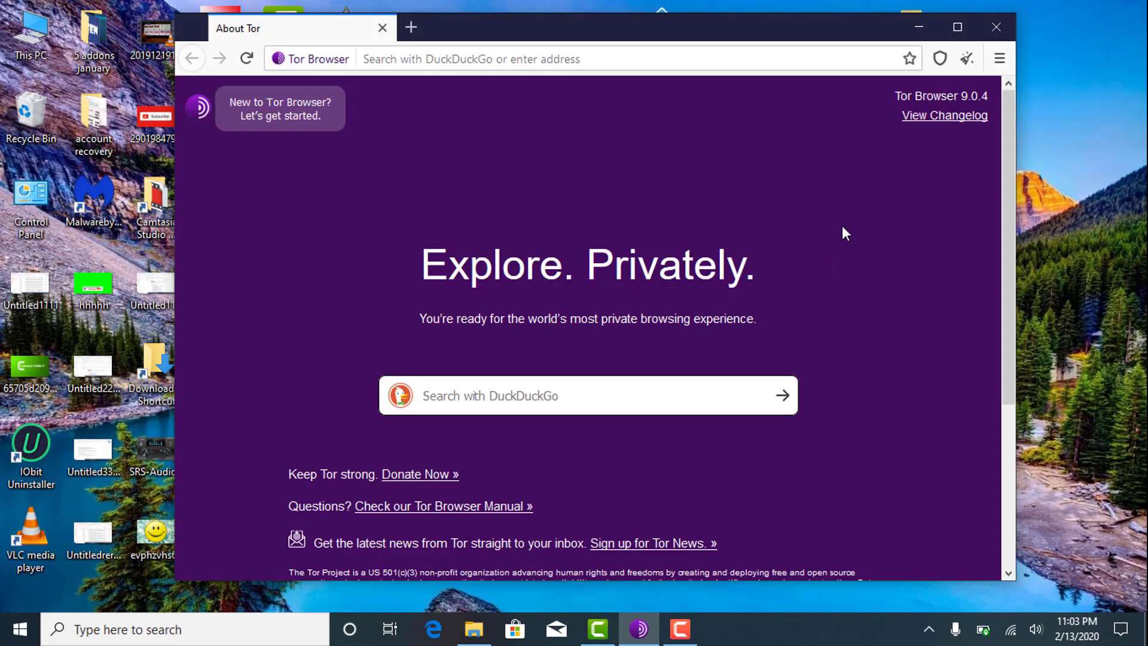
mouse_move(871, 394)
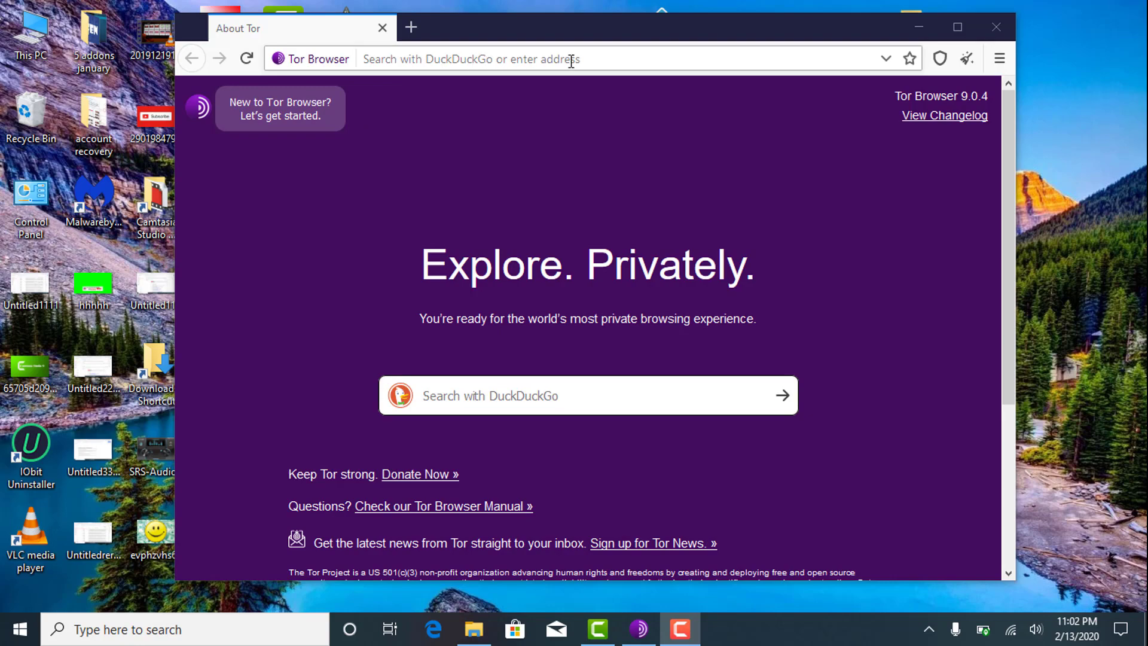
mouse_move(592, 224)
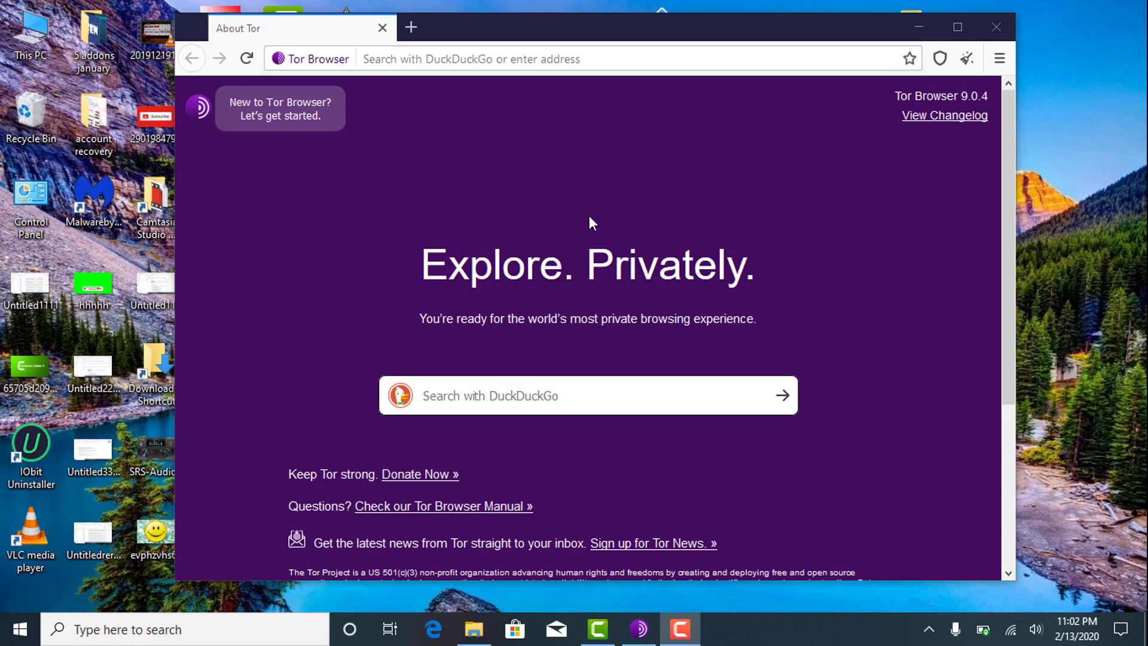
mouse_move(490, 428)
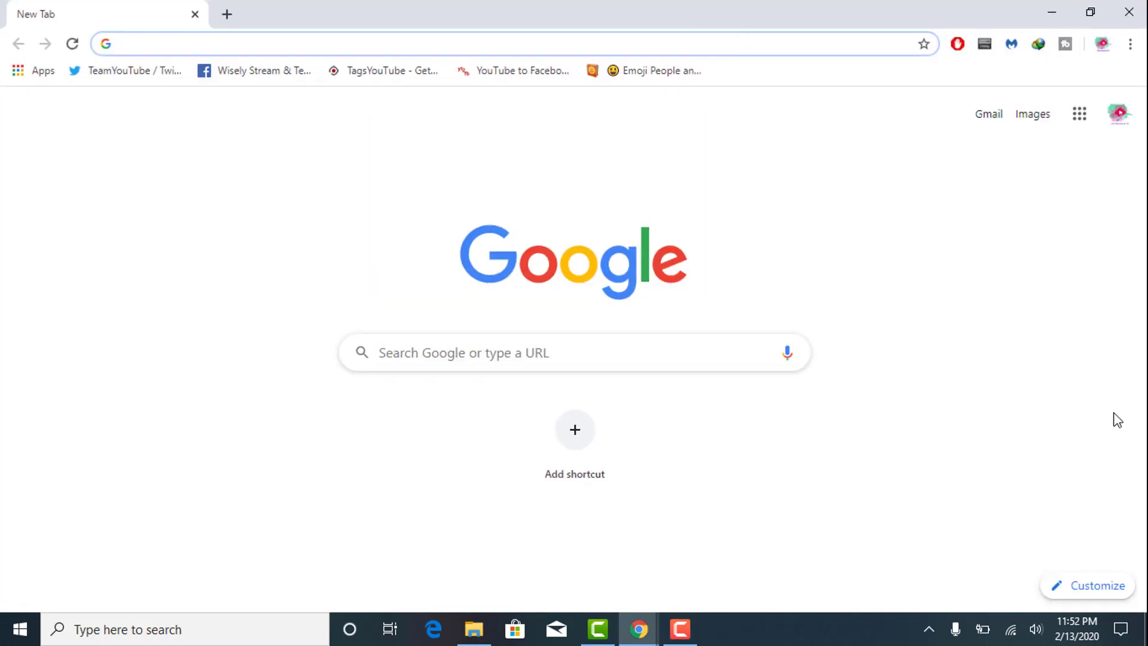
type("TOR browser")
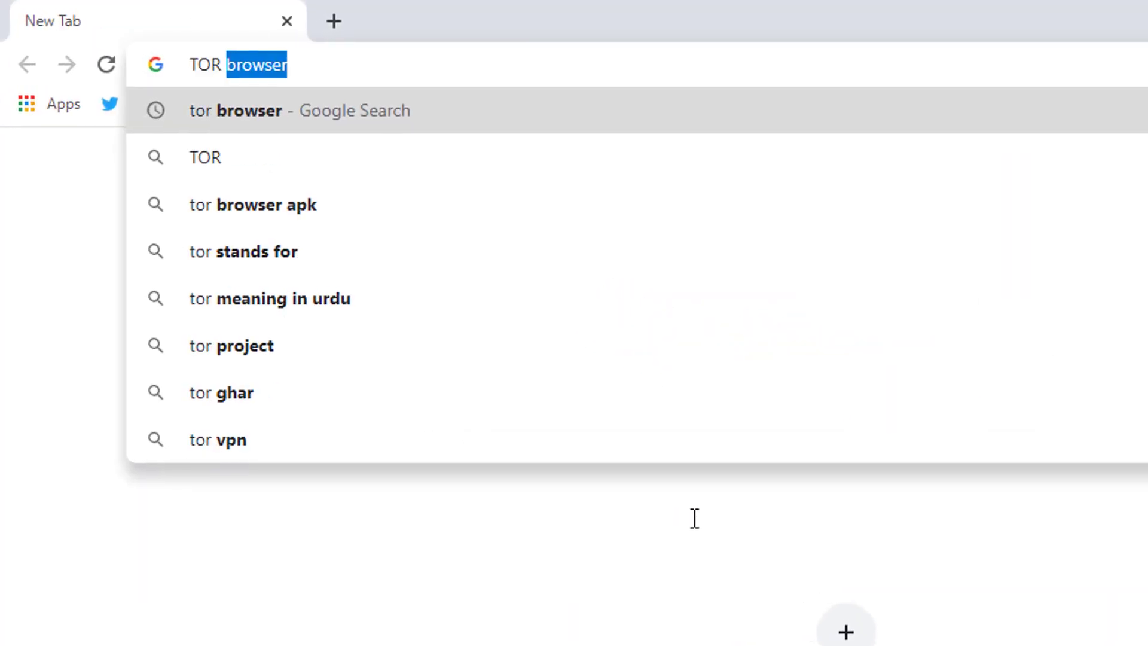
left_click(299, 110)
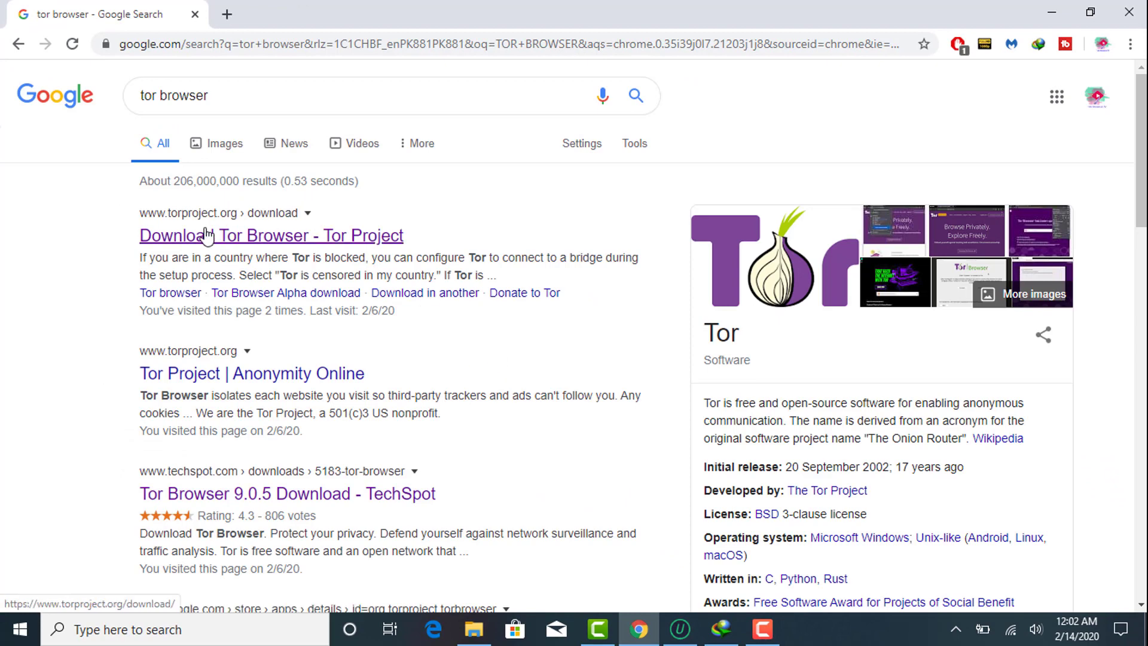
mouse_move(330, 252)
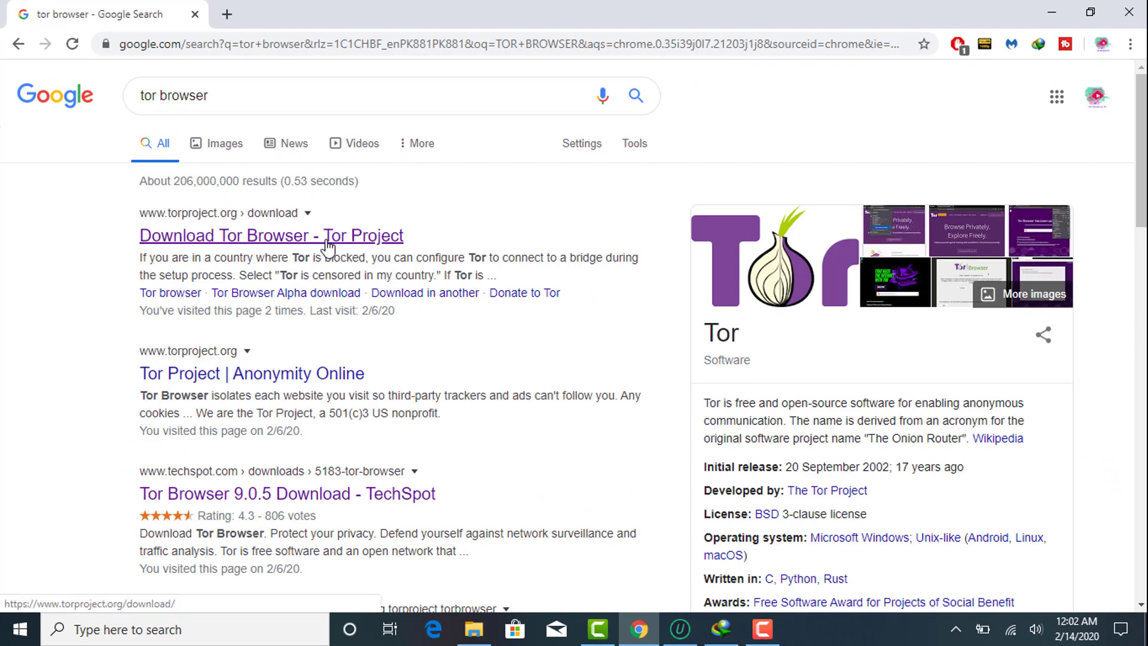
Step: Open the 'Download Tor Browser - Tor Project' result, going back and retrying after a failed load
left_click(270, 235)
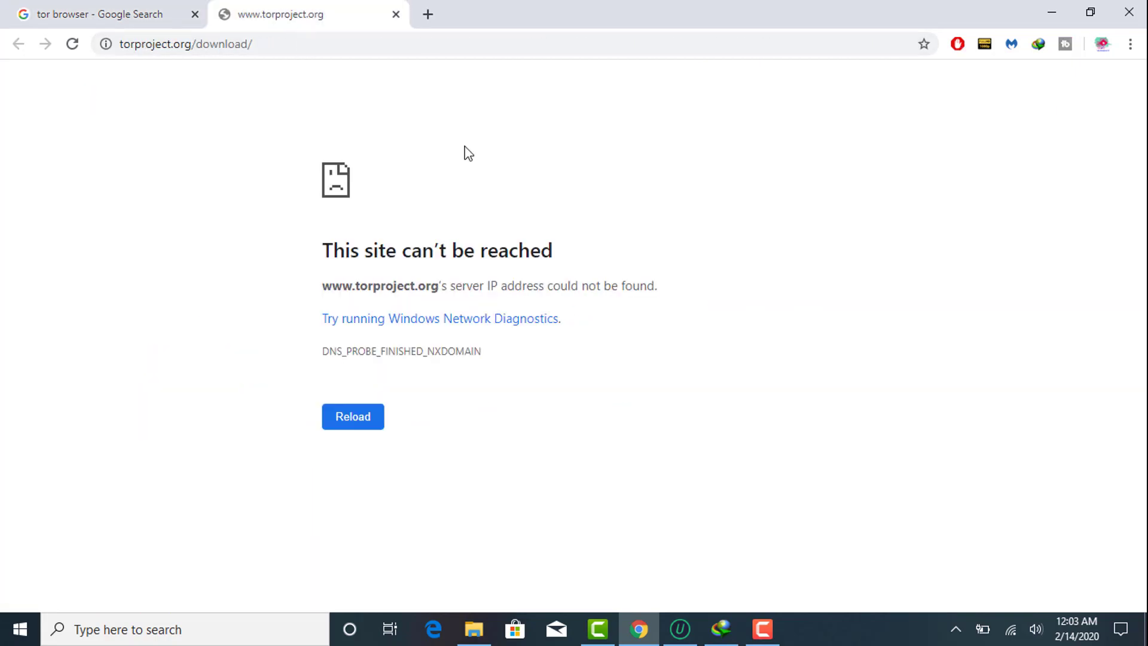
left_click(103, 14)
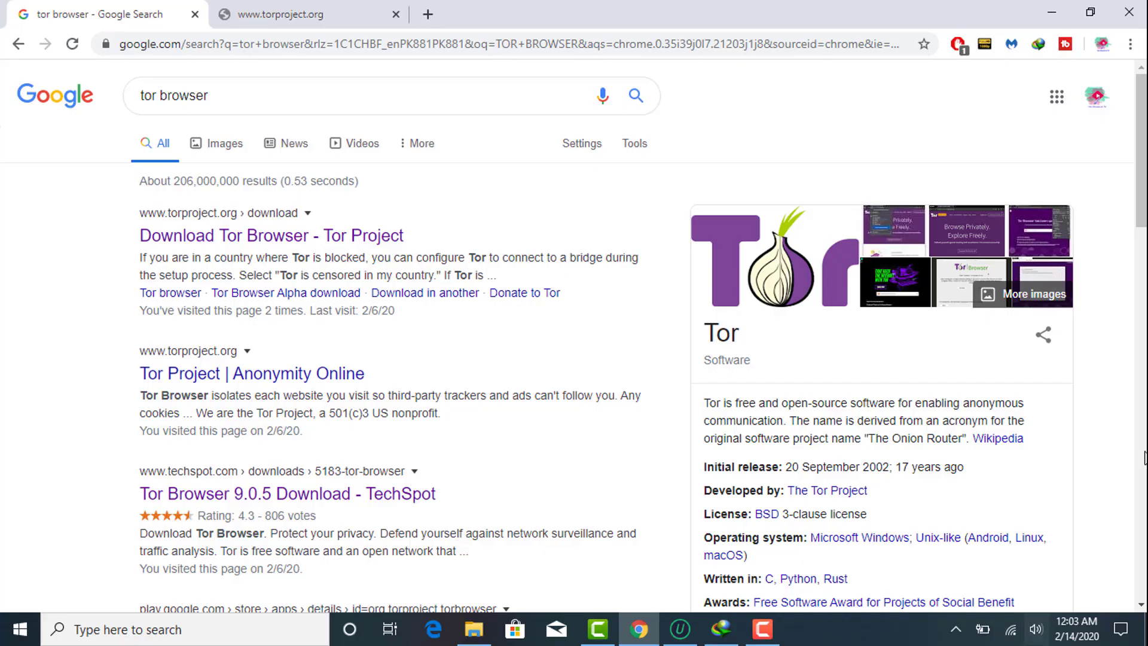
left_click(1011, 629)
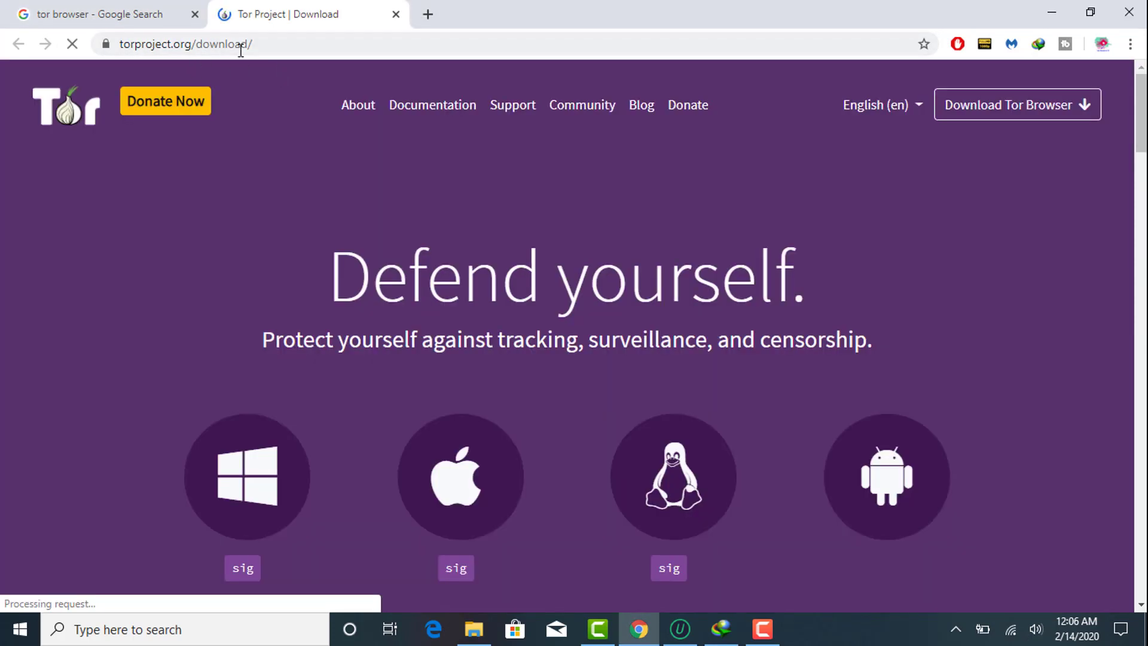
Step: Choose the Windows build on the download page and start the installer download in IDM
scroll("down", 3)
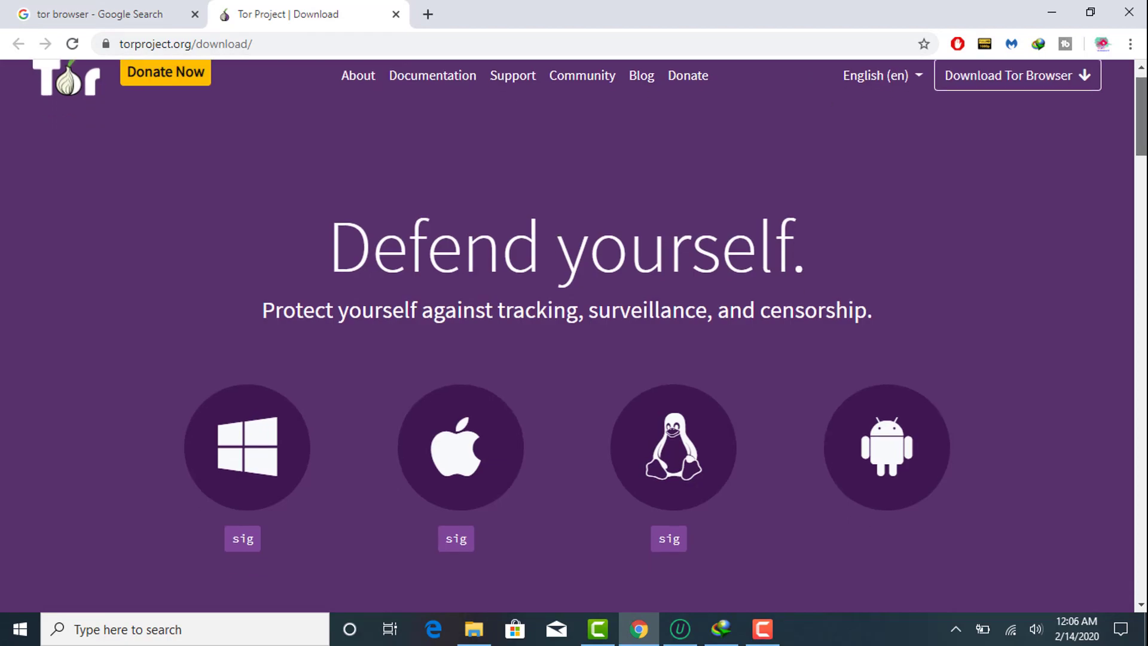
scroll("down", 3)
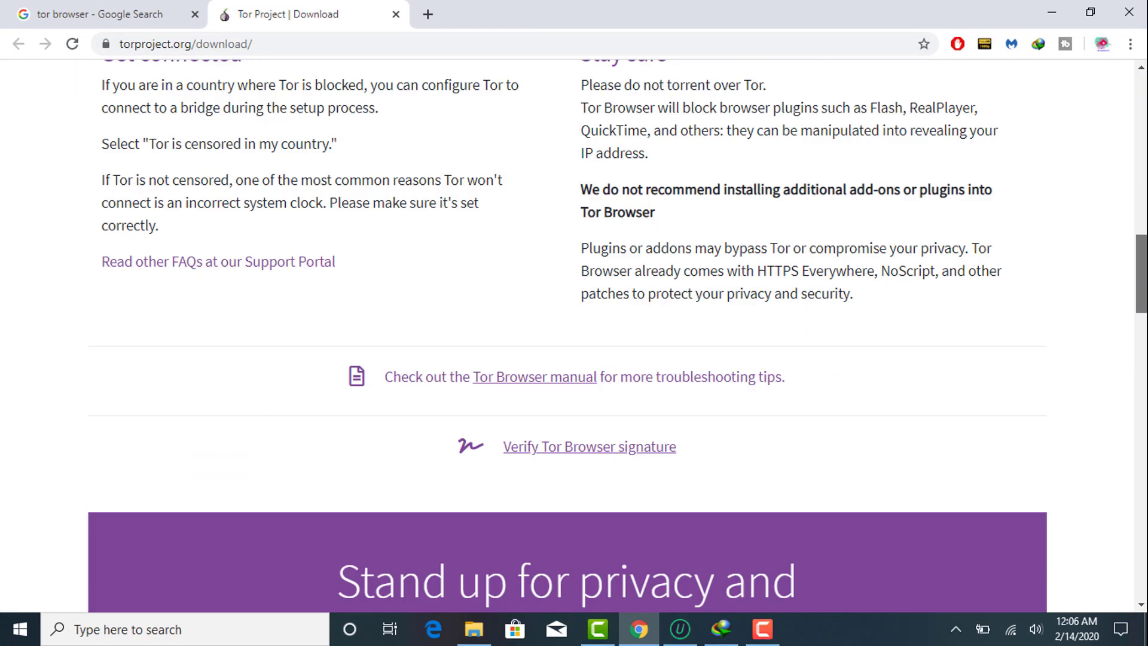
scroll("up", 3)
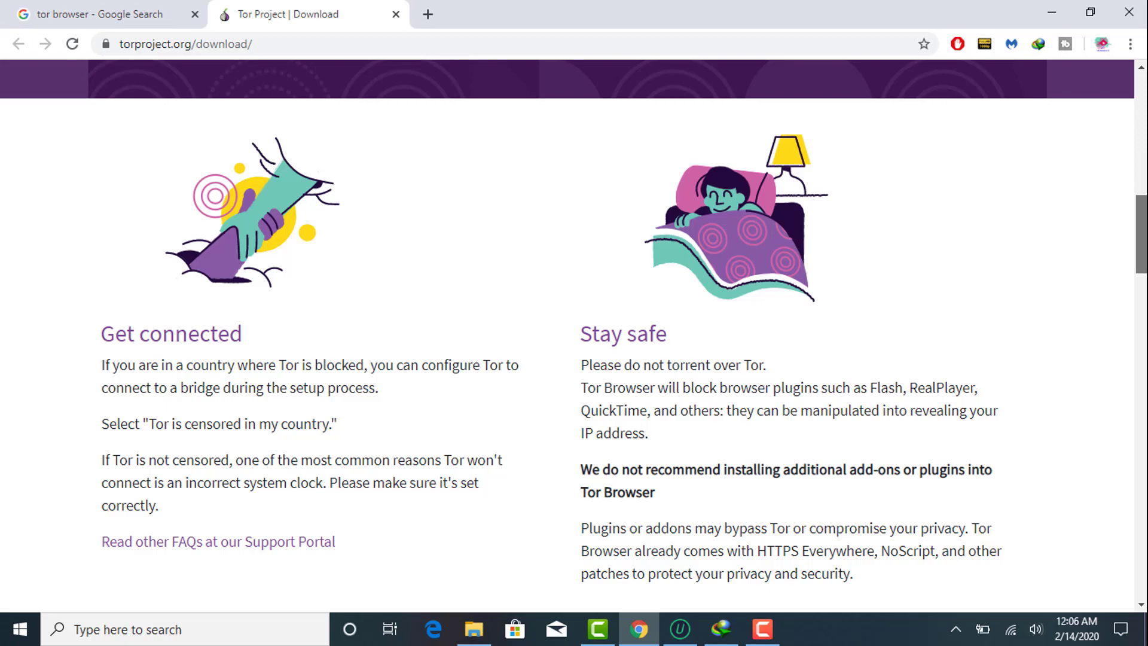
scroll("up", 3)
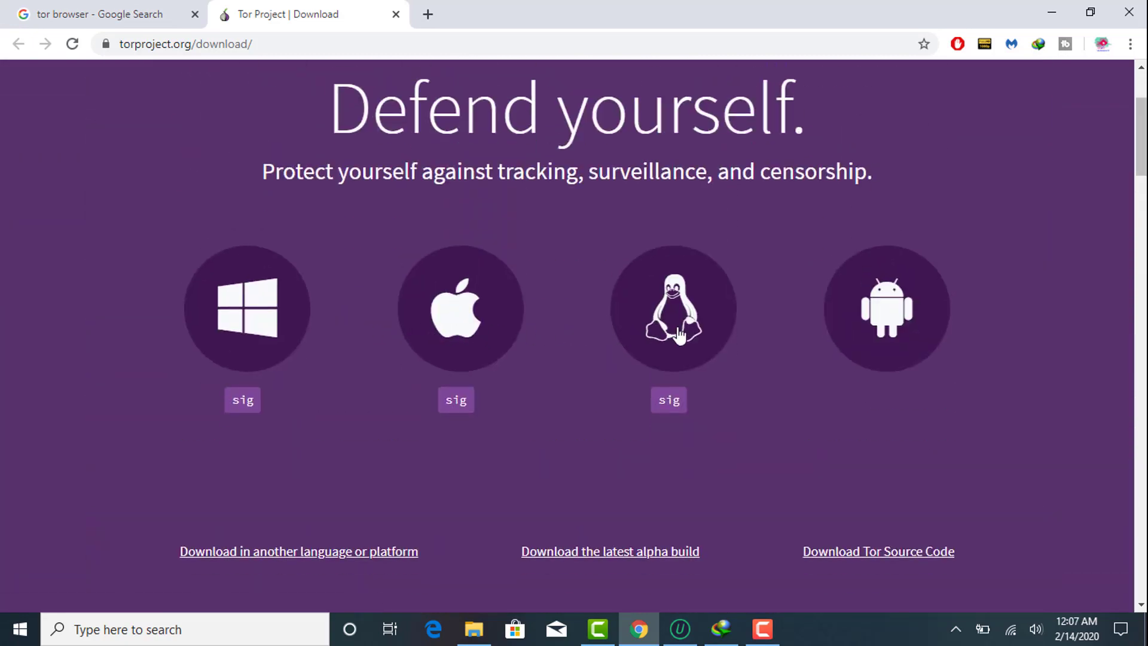
mouse_move(277, 362)
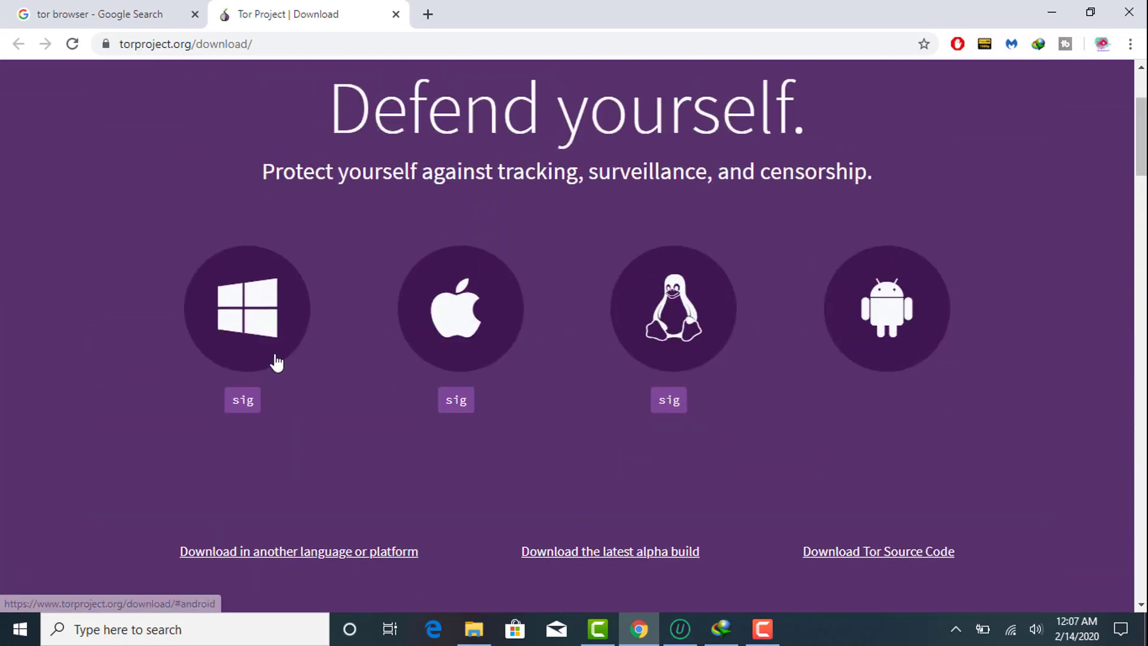
mouse_move(265, 330)
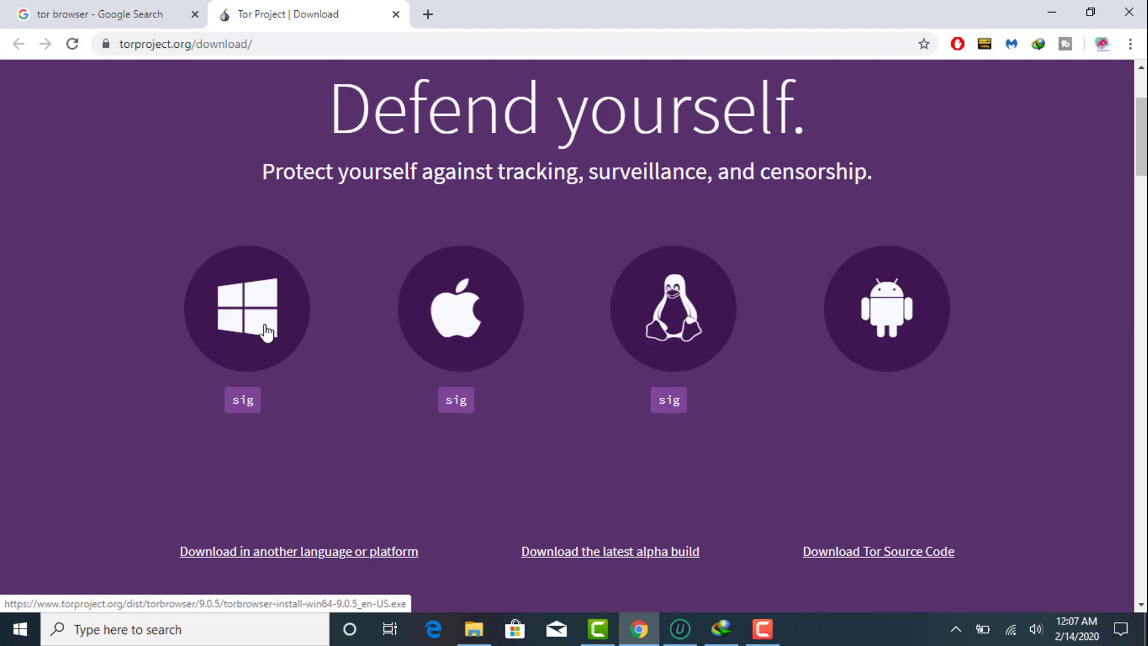
left_click(248, 307)
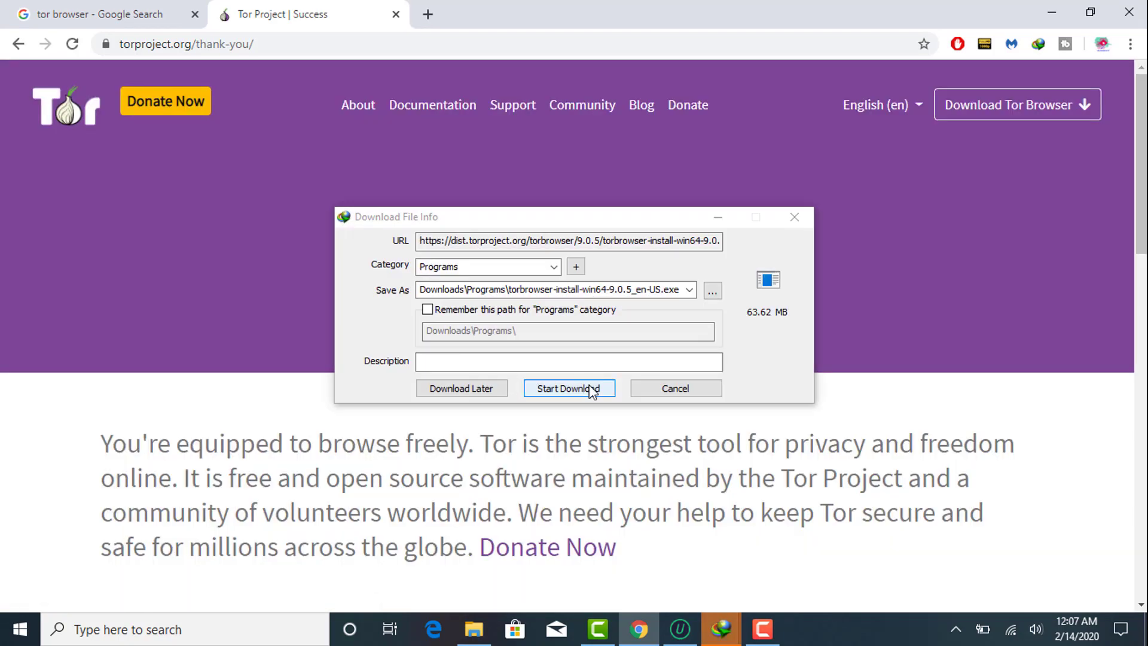
left_click(569, 388)
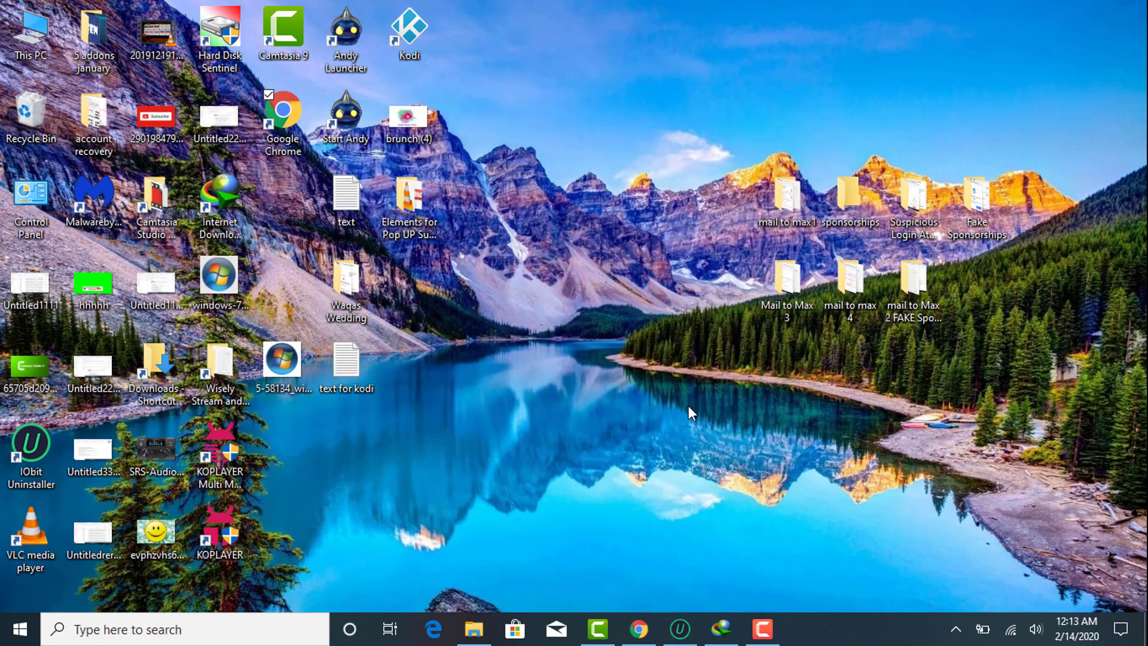
mouse_move(1010, 630)
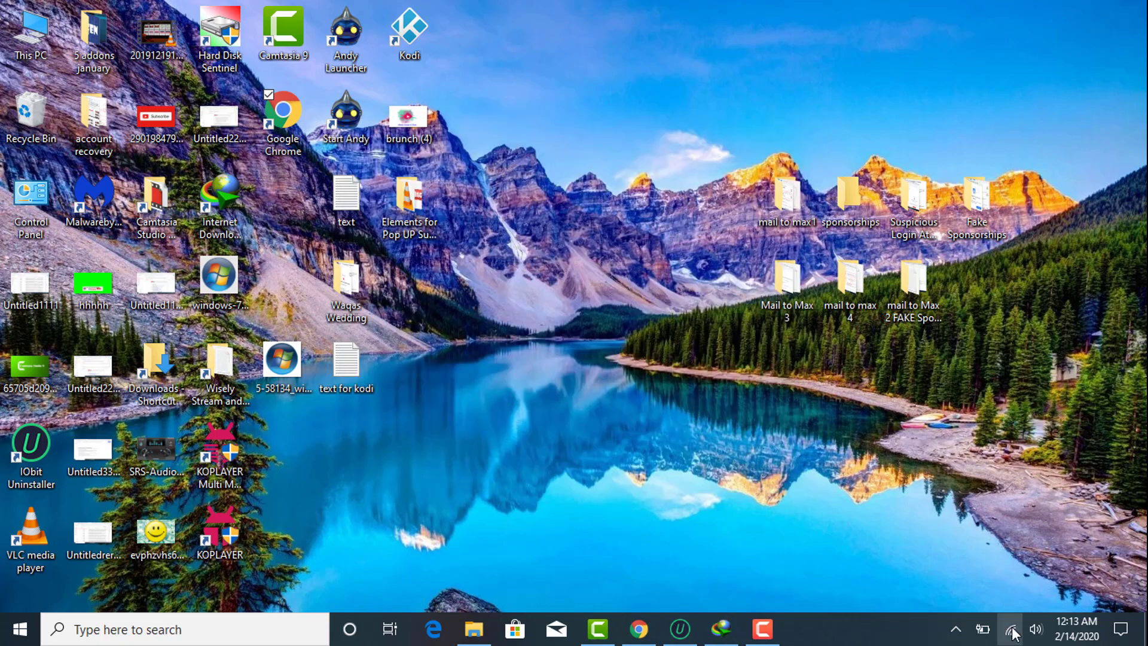
Step: Bring up Internet Download Manager's window showing the completed Tor Browser installer
left_click(1008, 629)
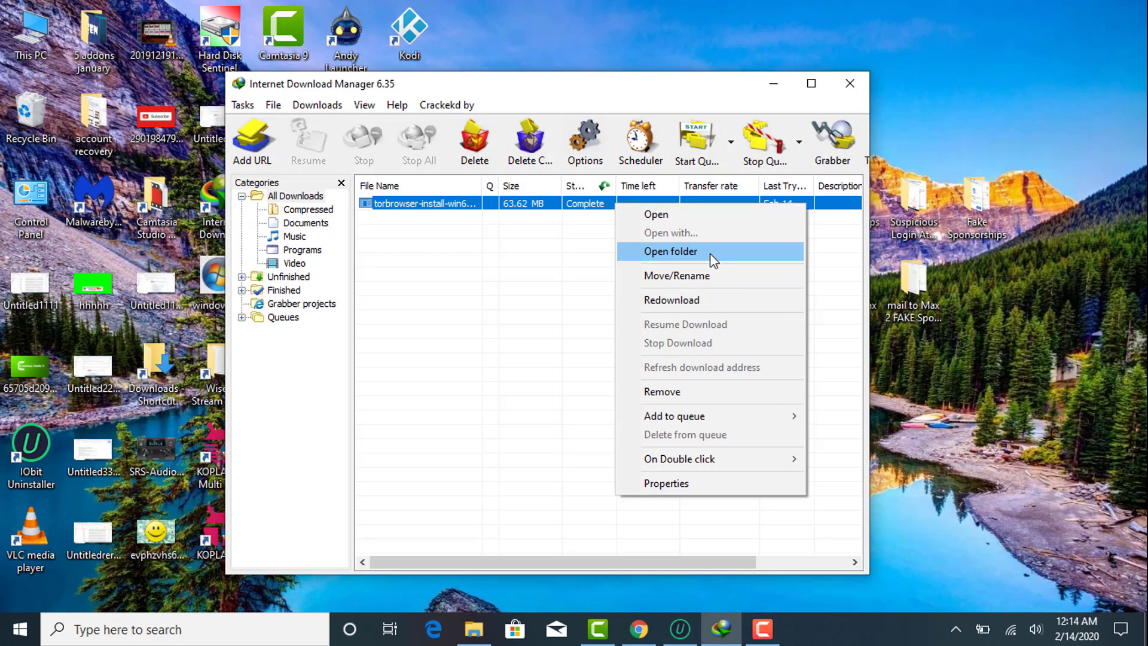
Step: Launch torbrowser-install-win64-9.0.5_en-US from its folder and confirm the installer language
left_click(668, 251)
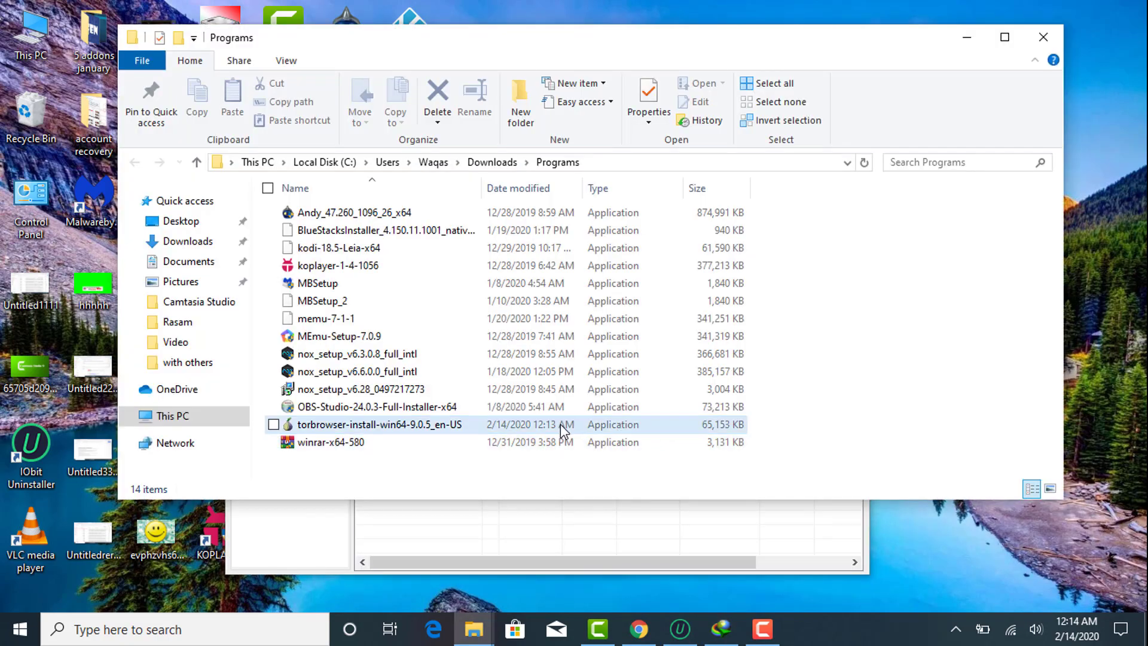
double_click(381, 425)
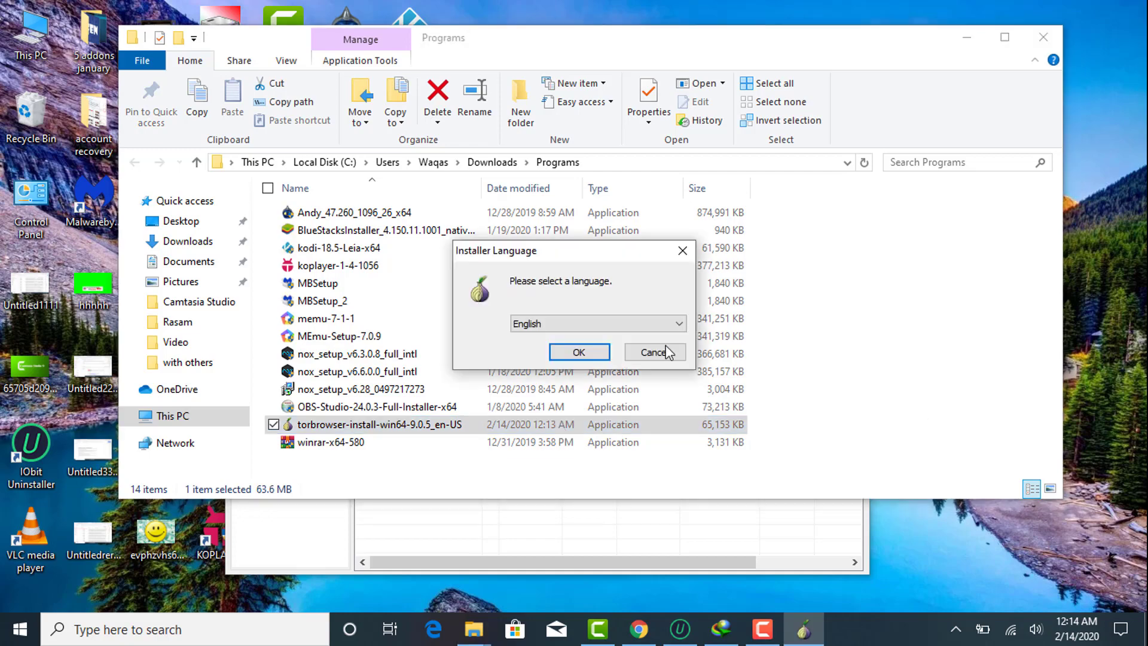
left_click(677, 323)
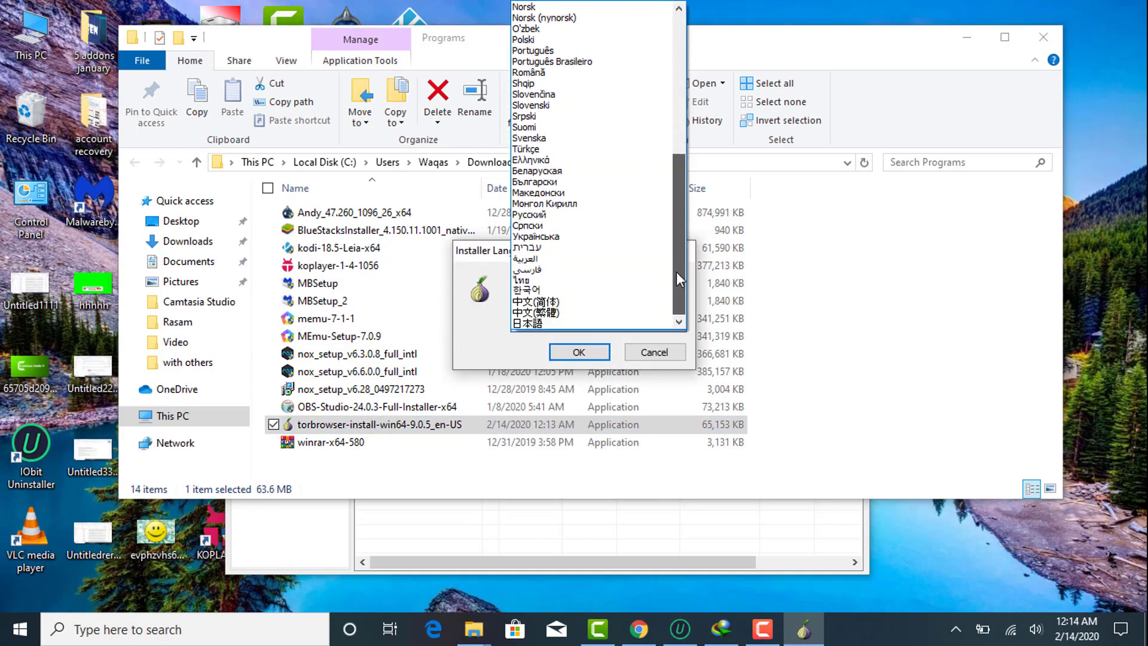
left_click(578, 352)
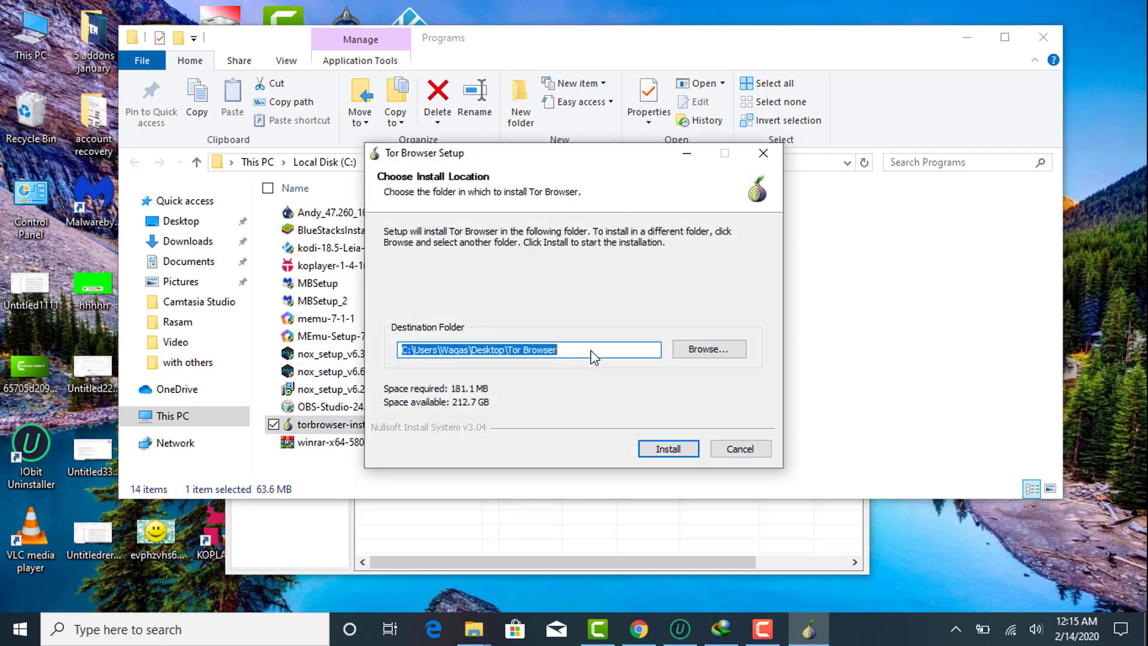
Step: Keep the Desktop Tor Browser install folder, run the installation and finish setup
left_click(707, 350)
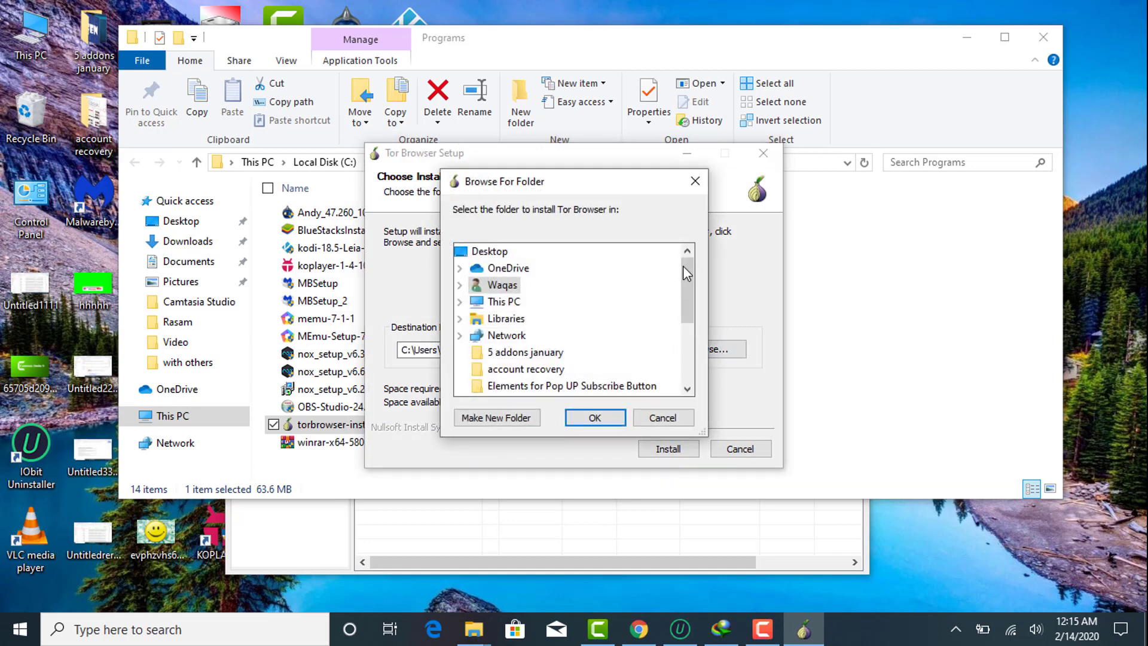
left_click(594, 417)
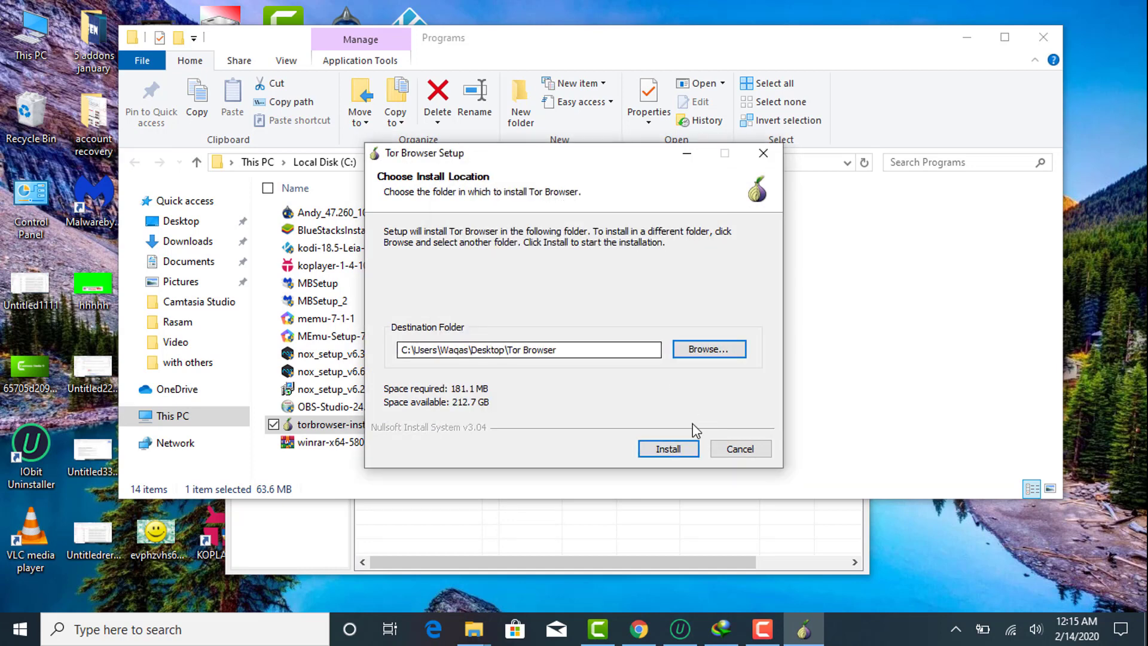
left_click(667, 448)
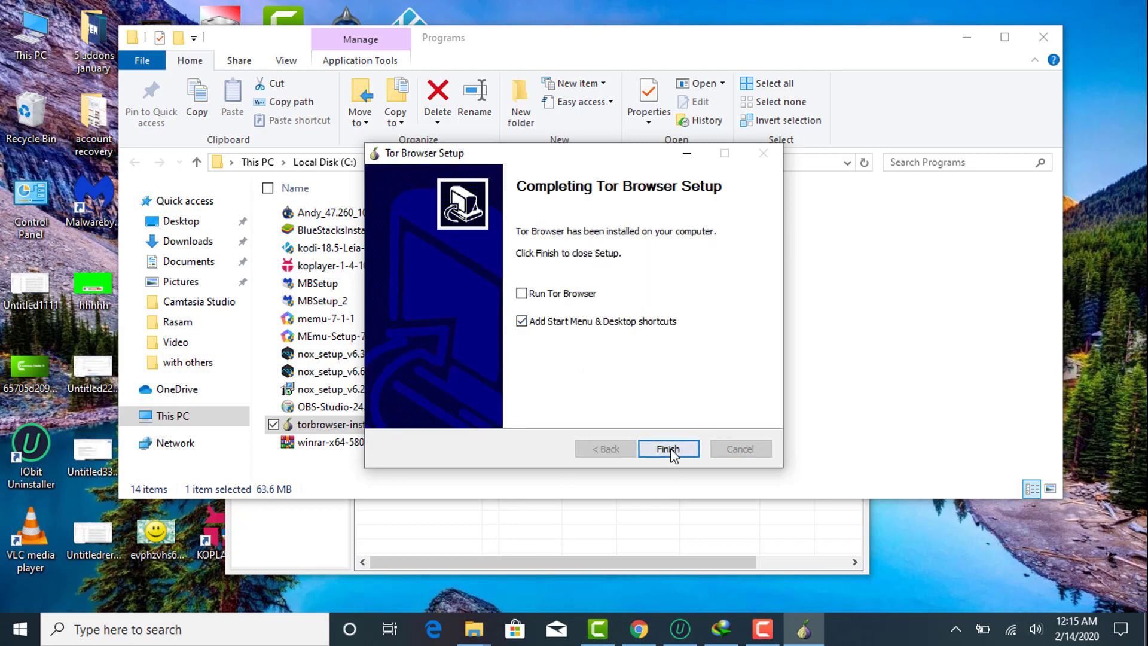
left_click(667, 449)
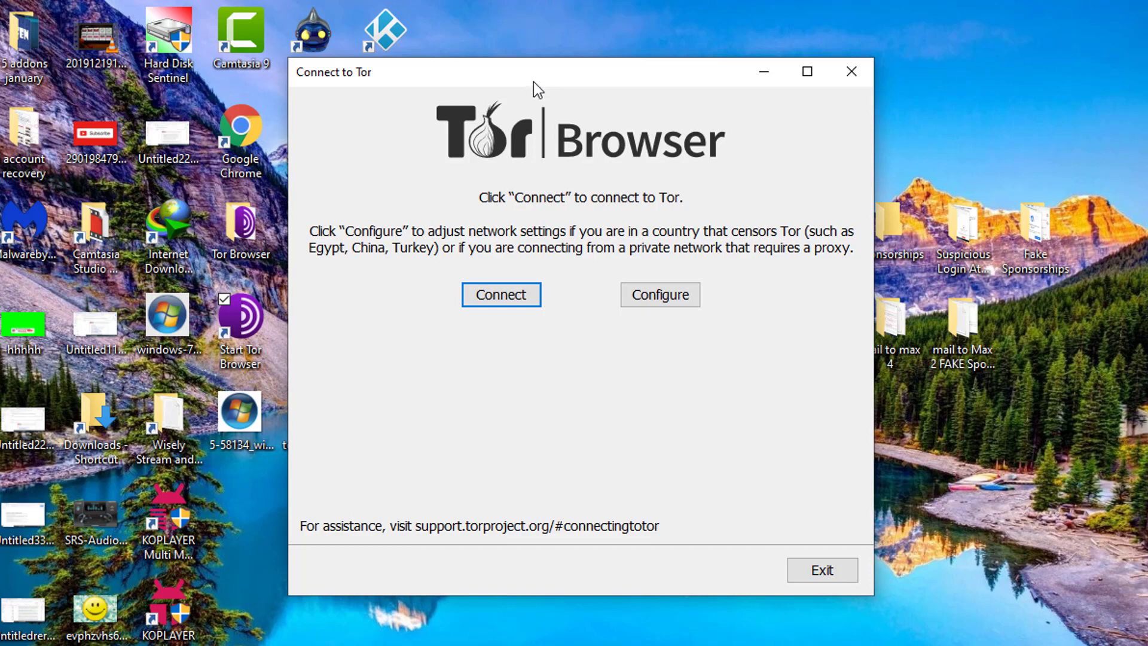
Step: Start the newly installed Tor Browser so its Connect to Tor window appears
left_click(658, 294)
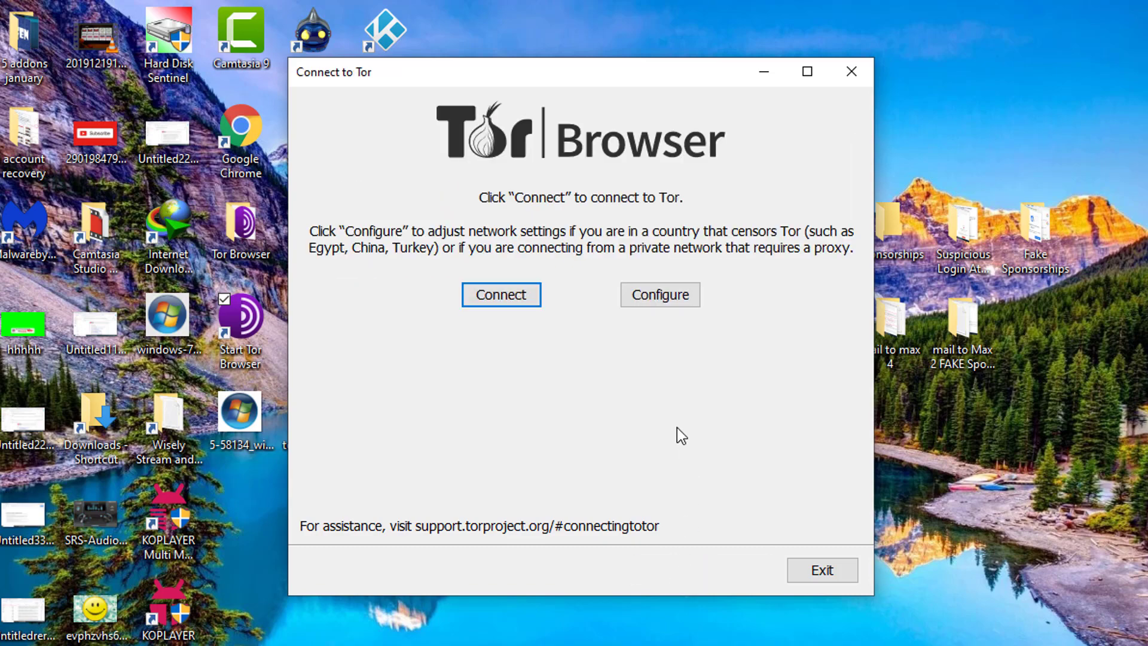
Step: Connect to the Tor network from the Connect to Tor window
left_click(501, 294)
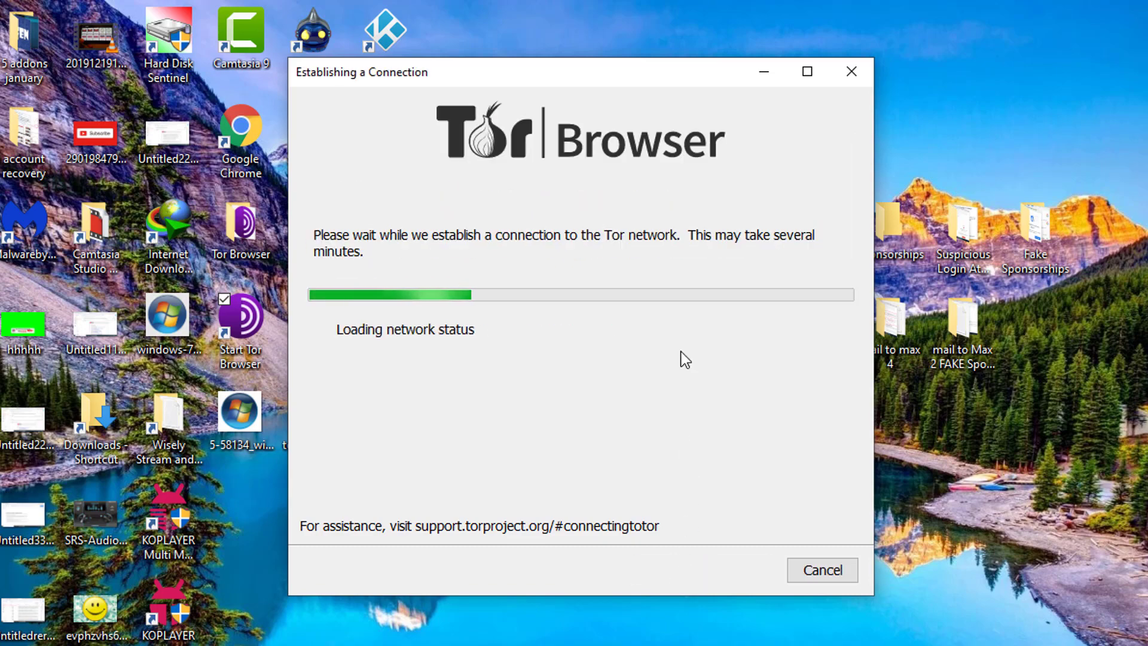
mouse_move(692, 379)
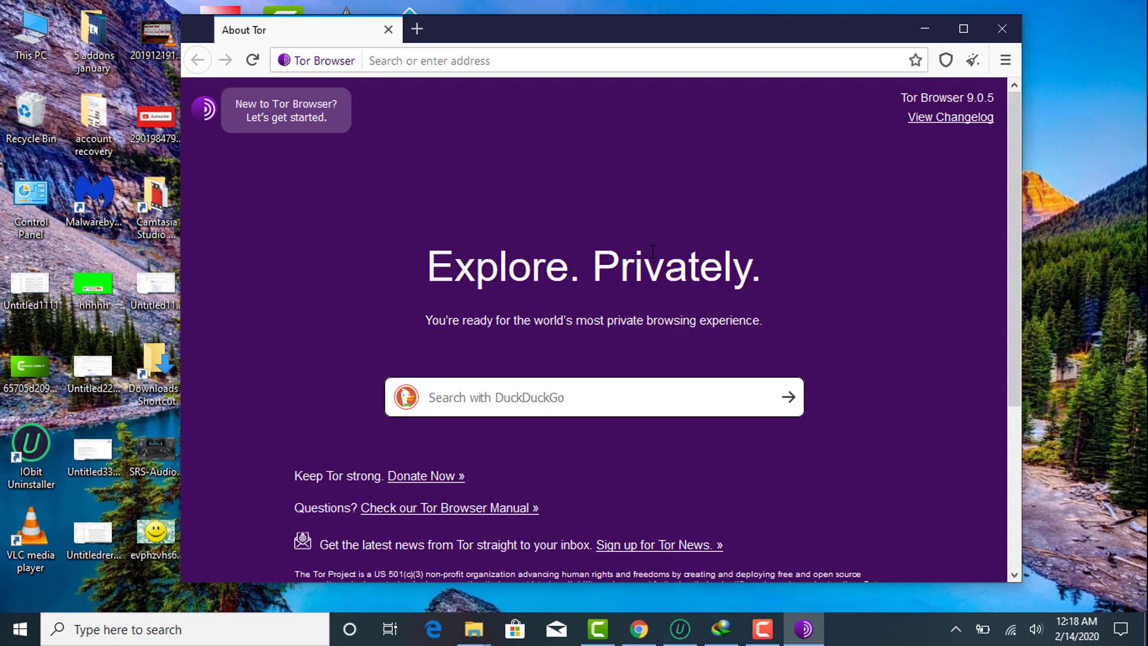
mouse_move(680, 245)
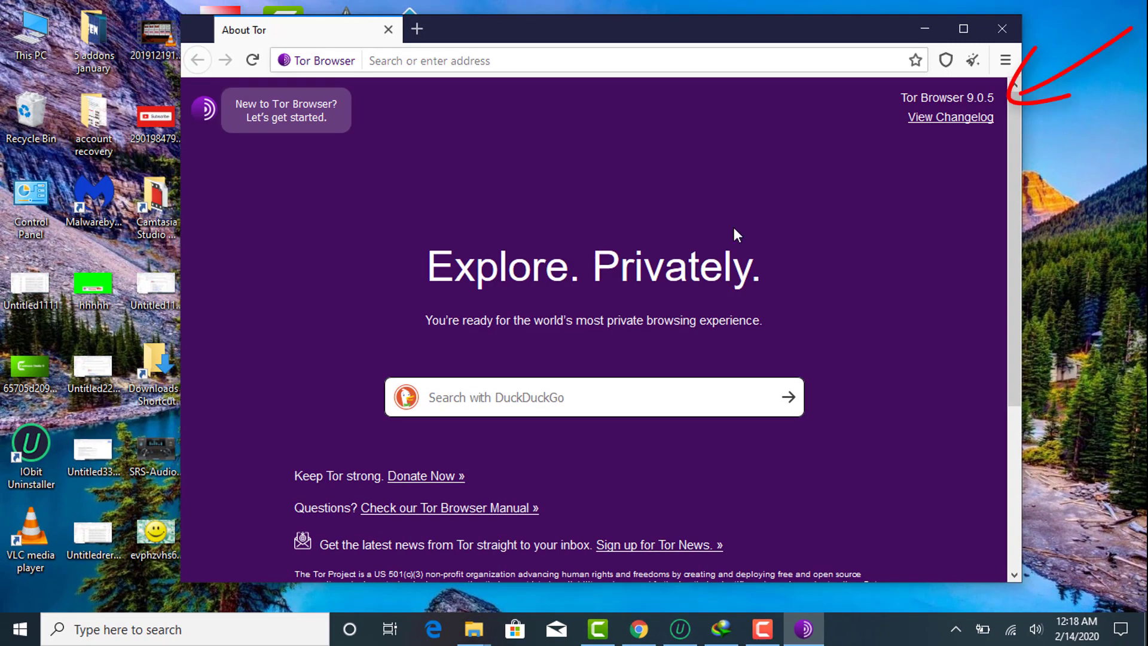
Step: Wait out the connection until the About Tor start page loads
double_click(947, 96)
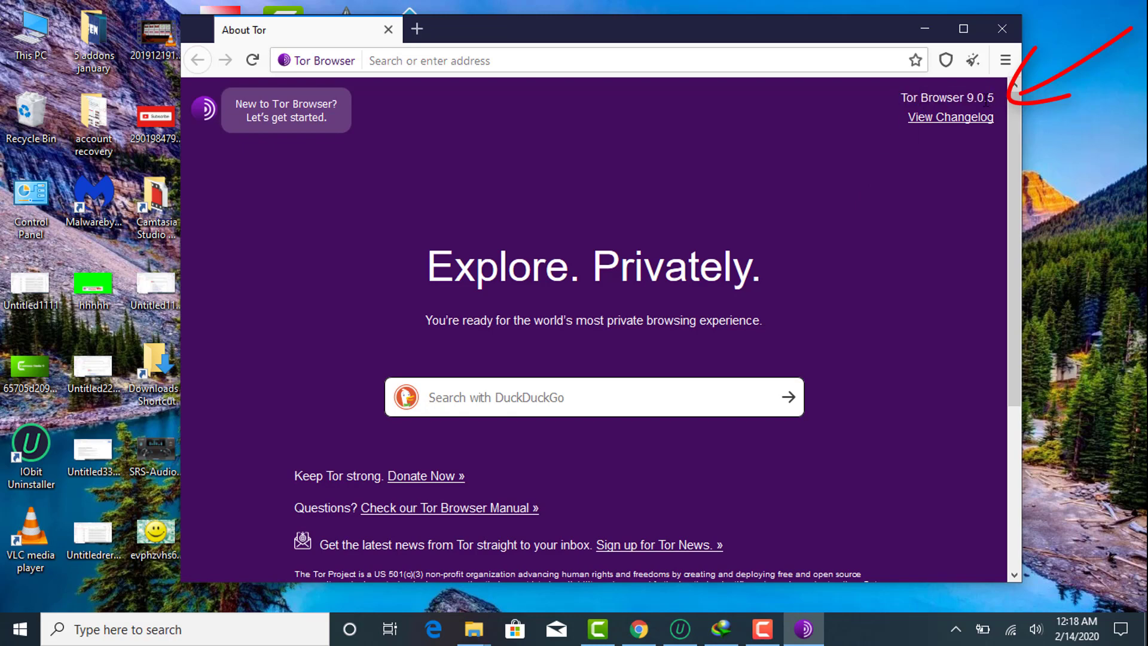
mouse_move(850, 133)
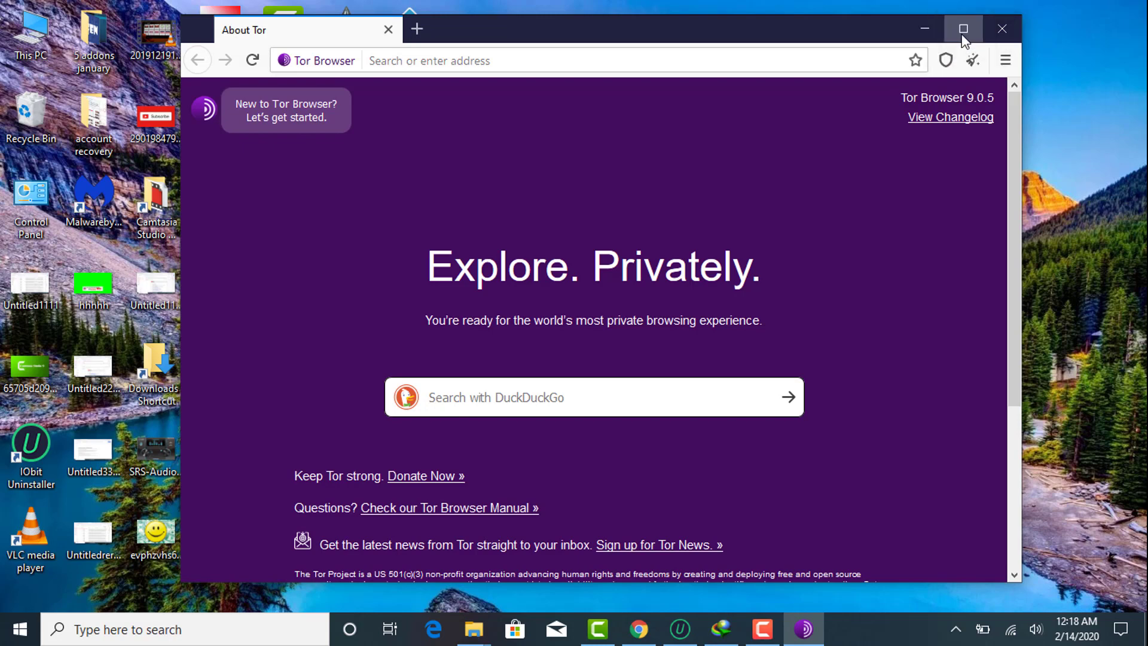
mouse_move(571, 405)
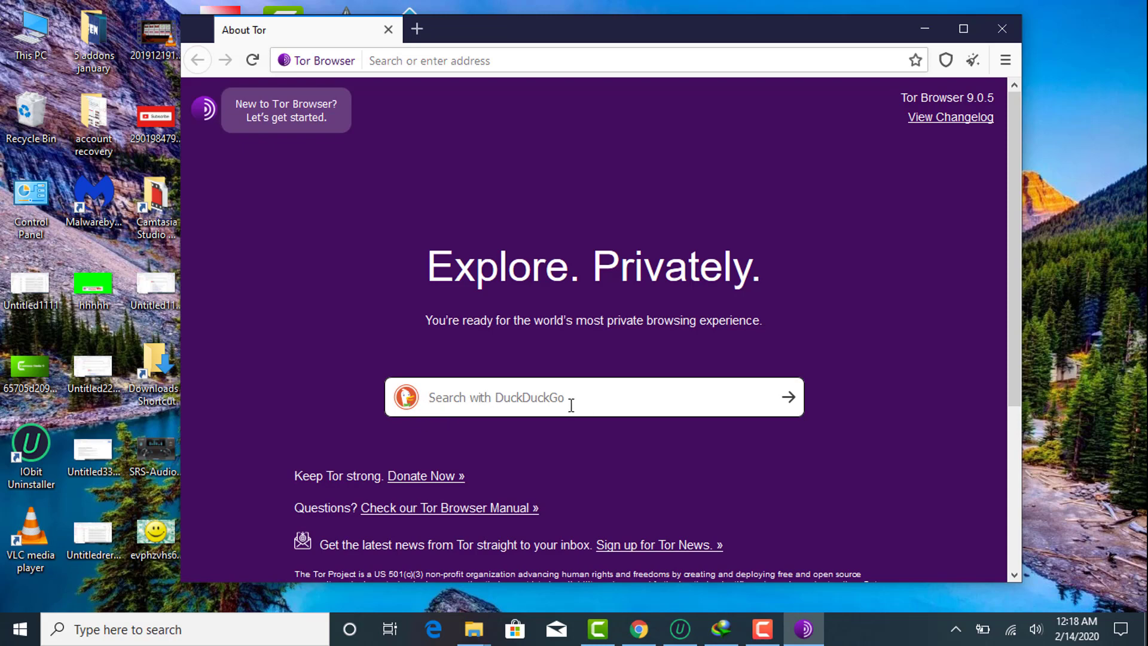
mouse_move(495, 403)
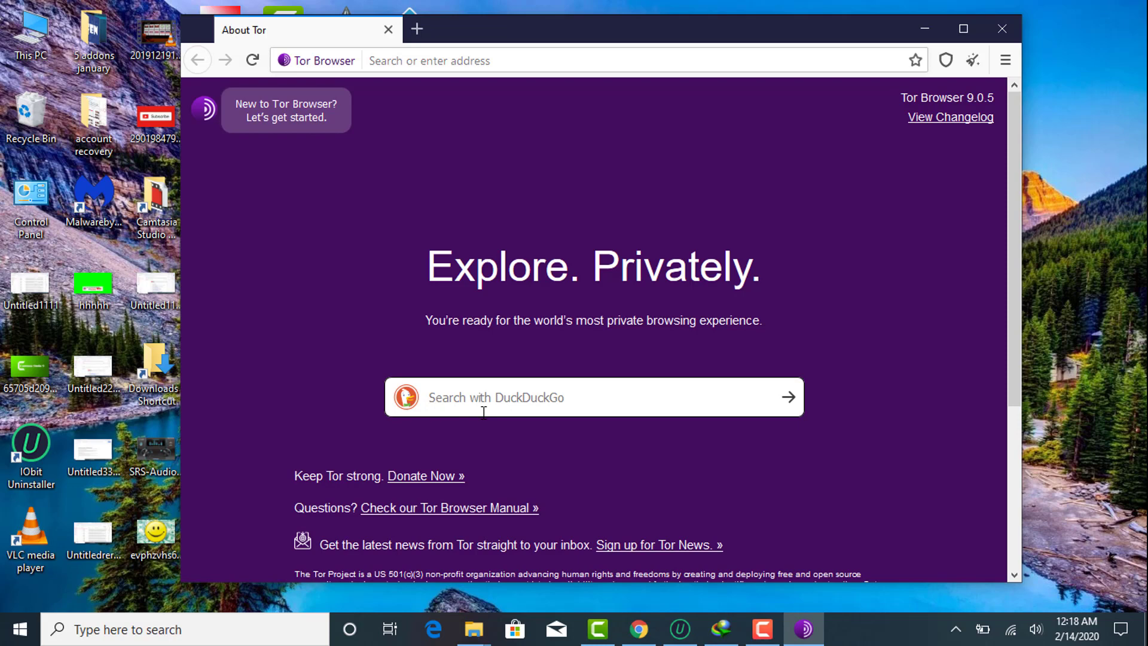
mouse_move(507, 411)
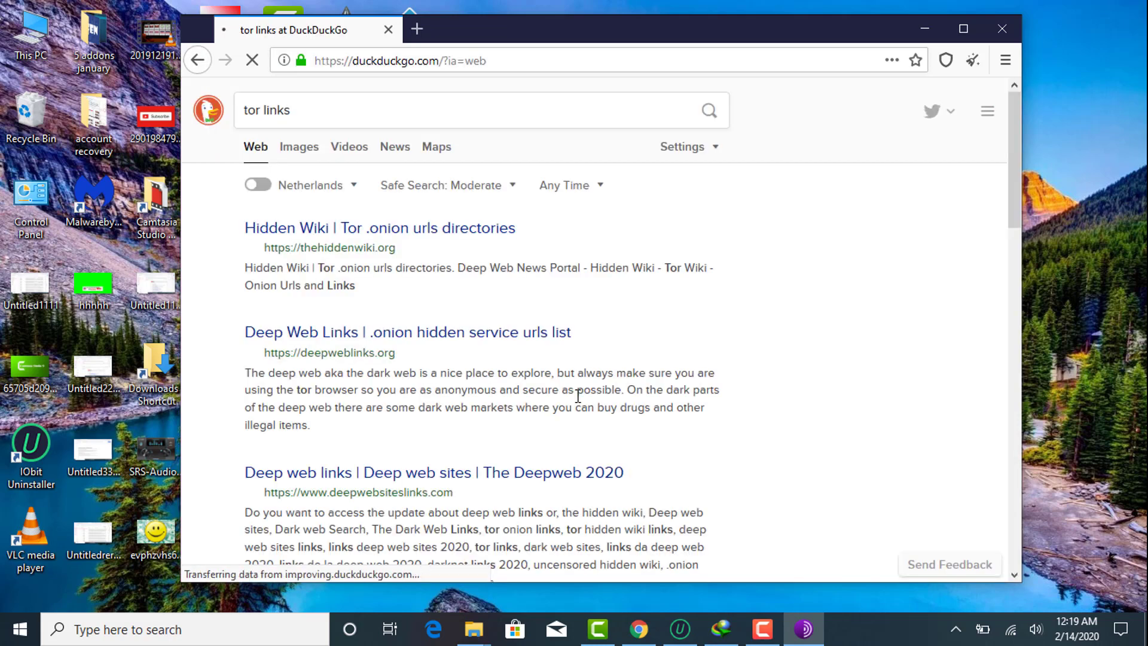
Step: Open the deepwebsiteslinks.com 'Deep web links | Deep web sites' result and browse its categories
scroll("down", 3)
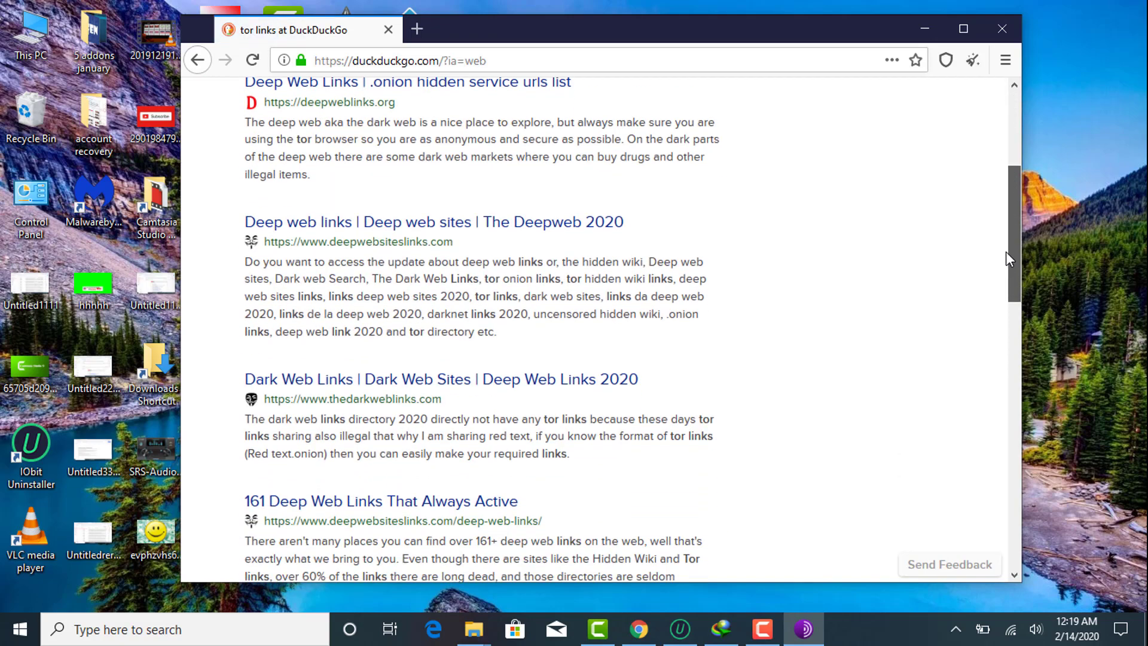
left_click(433, 222)
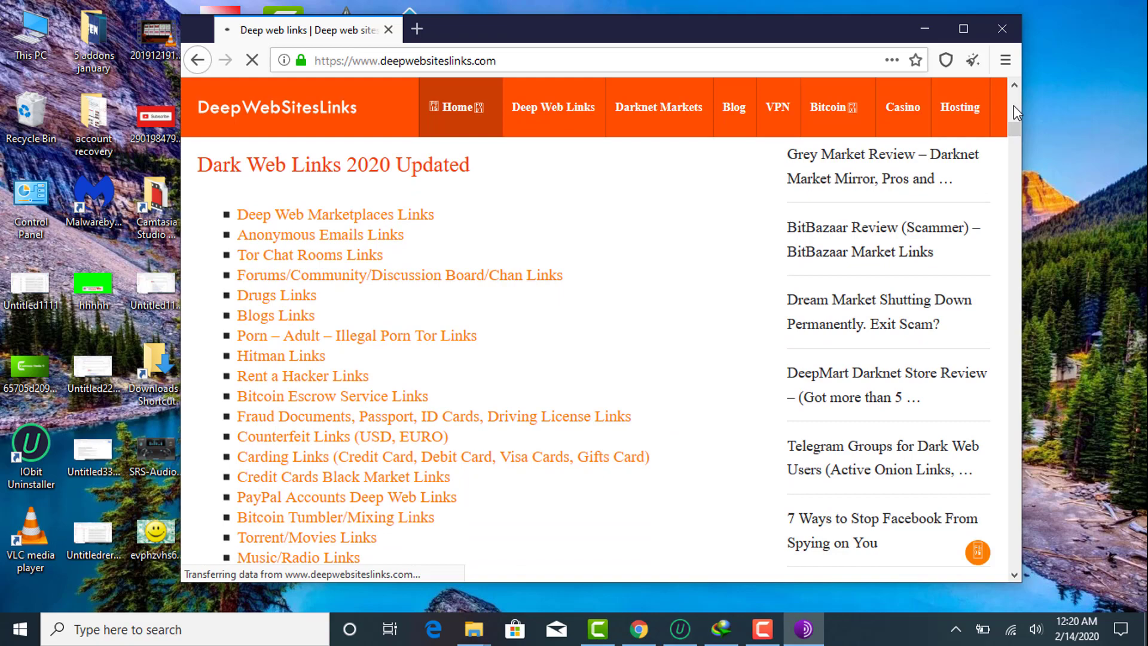
scroll("down", 3)
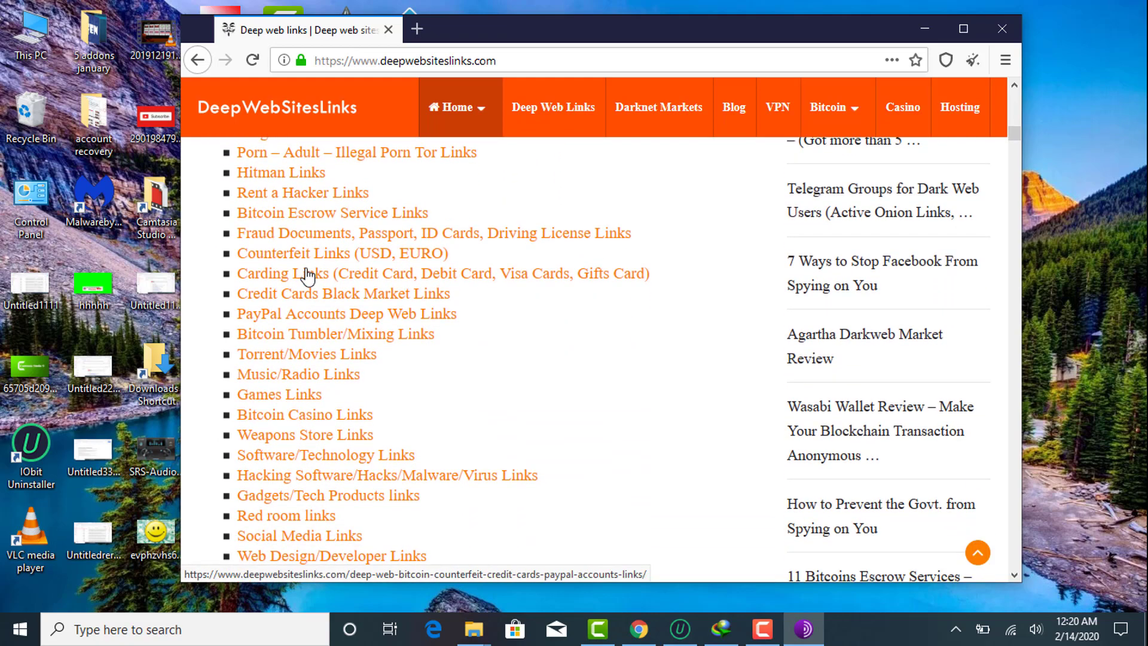
scroll("down", 3)
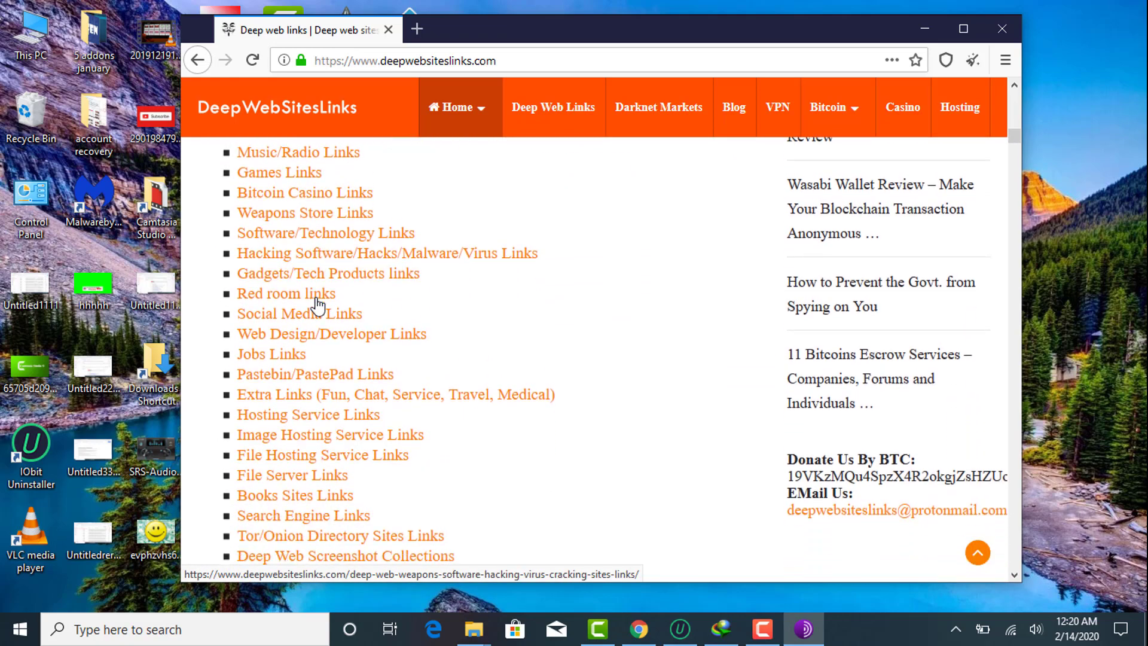
Step: Open the onion link list page and scroll down its table of onion addresses
left_click(497, 29)
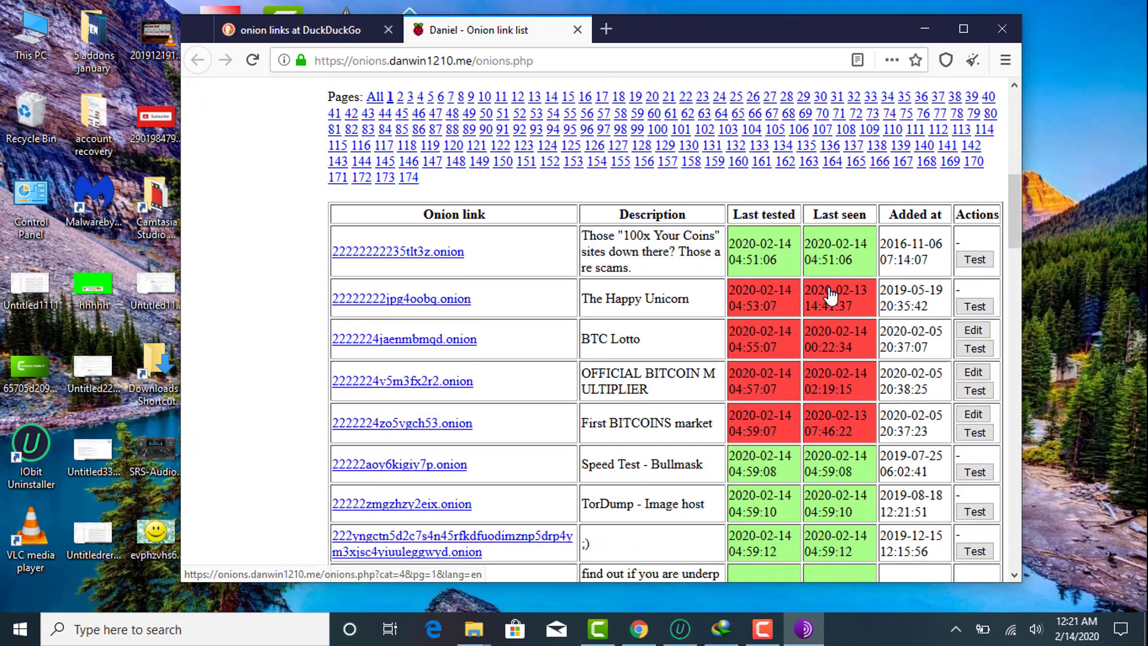
scroll("down", 3)
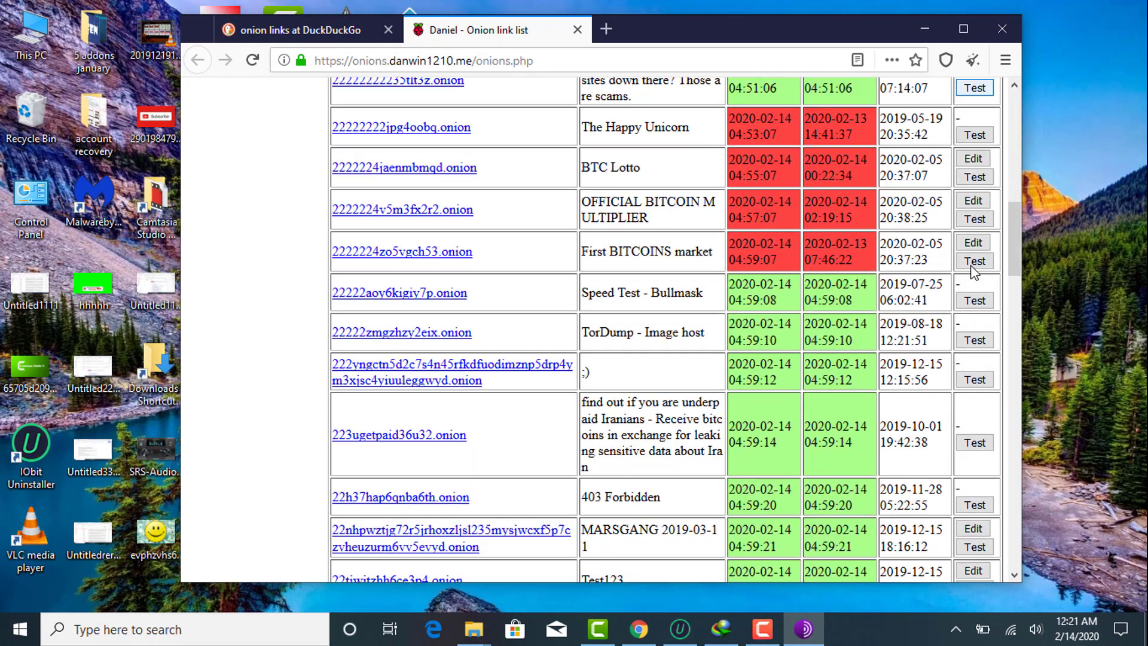
scroll("down", 3)
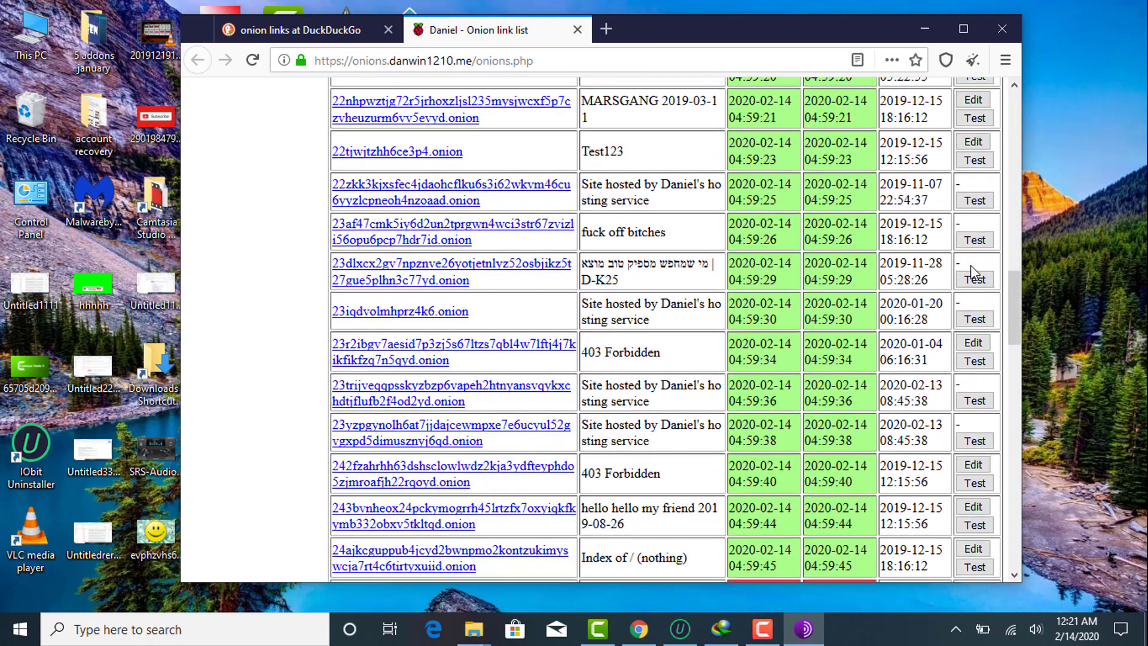
scroll("down", 3)
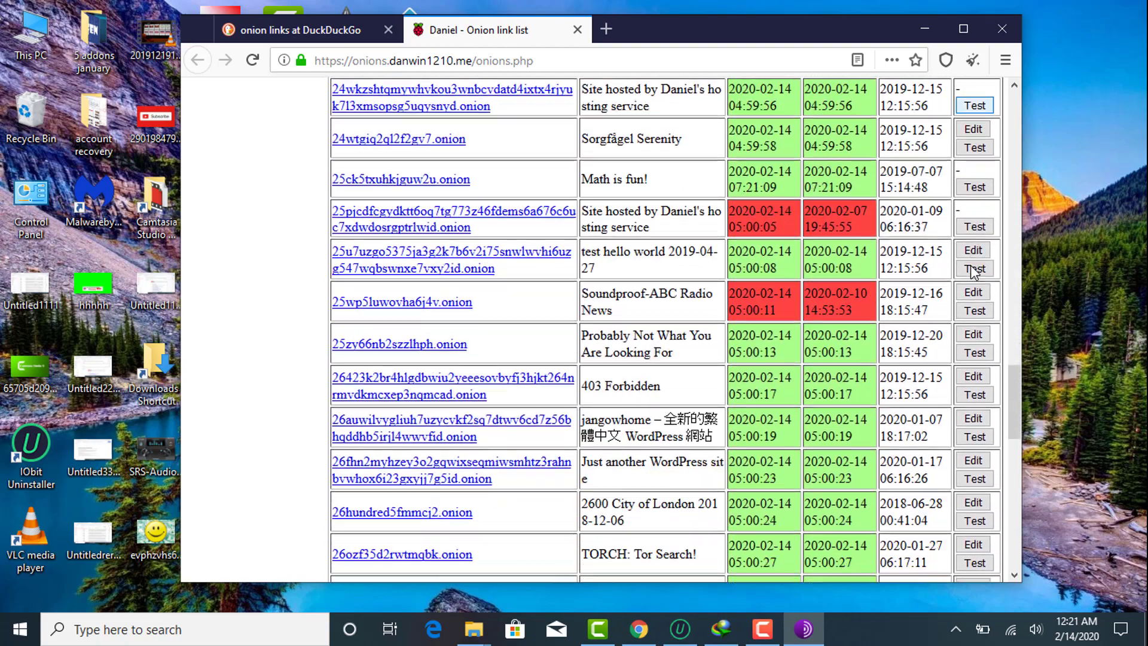
scroll("down", 3)
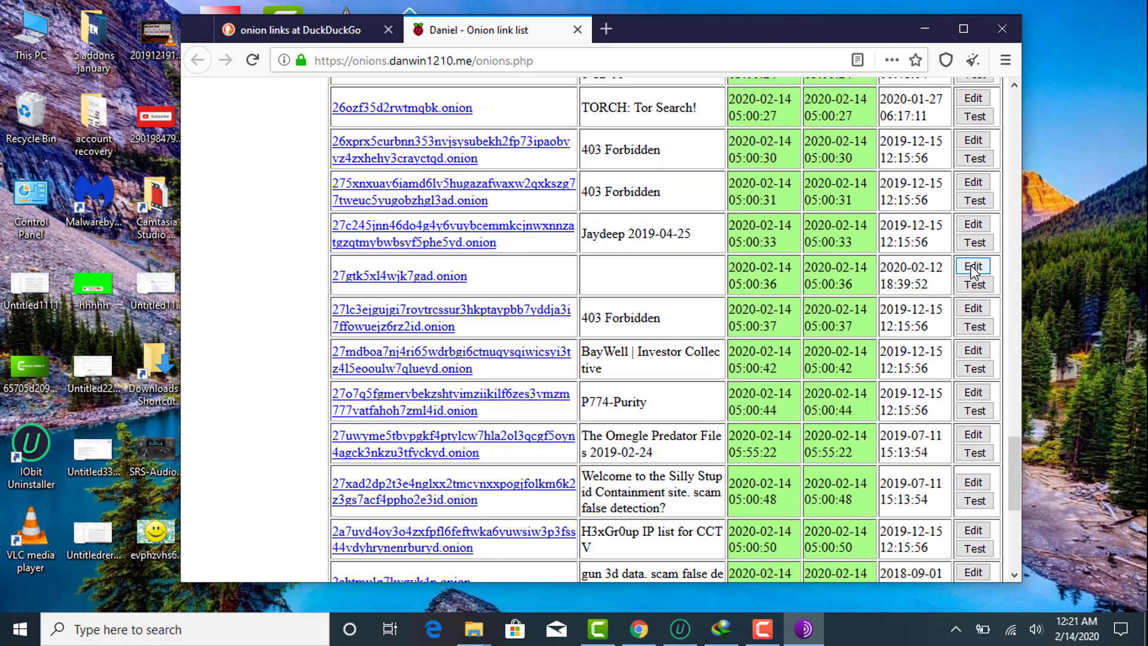
scroll("down", 3)
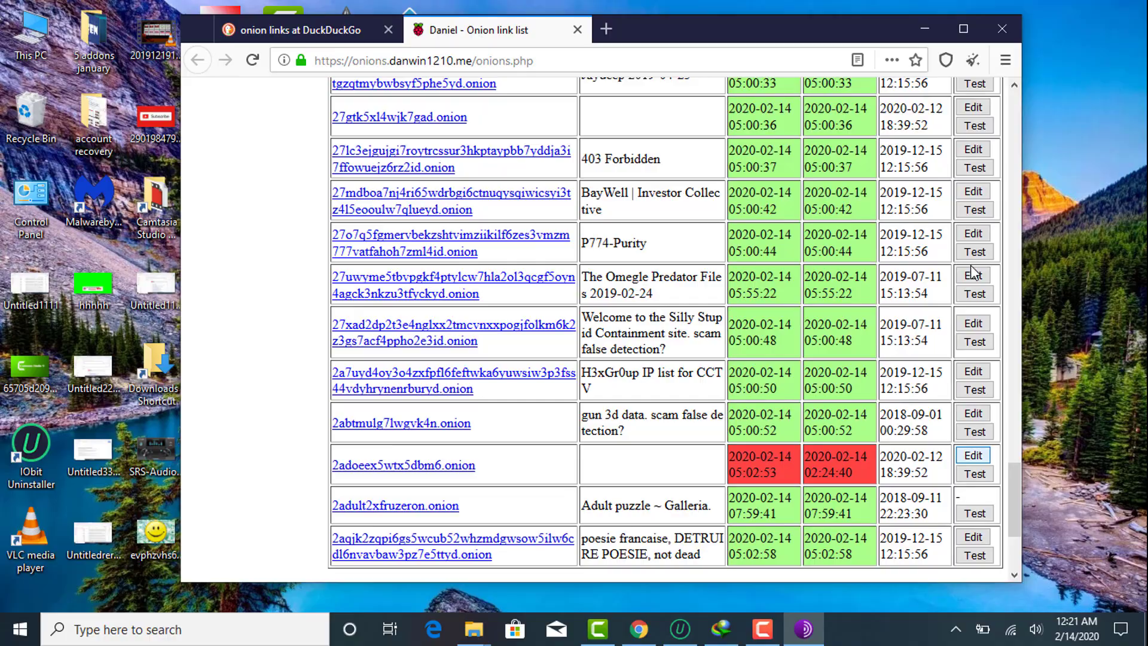